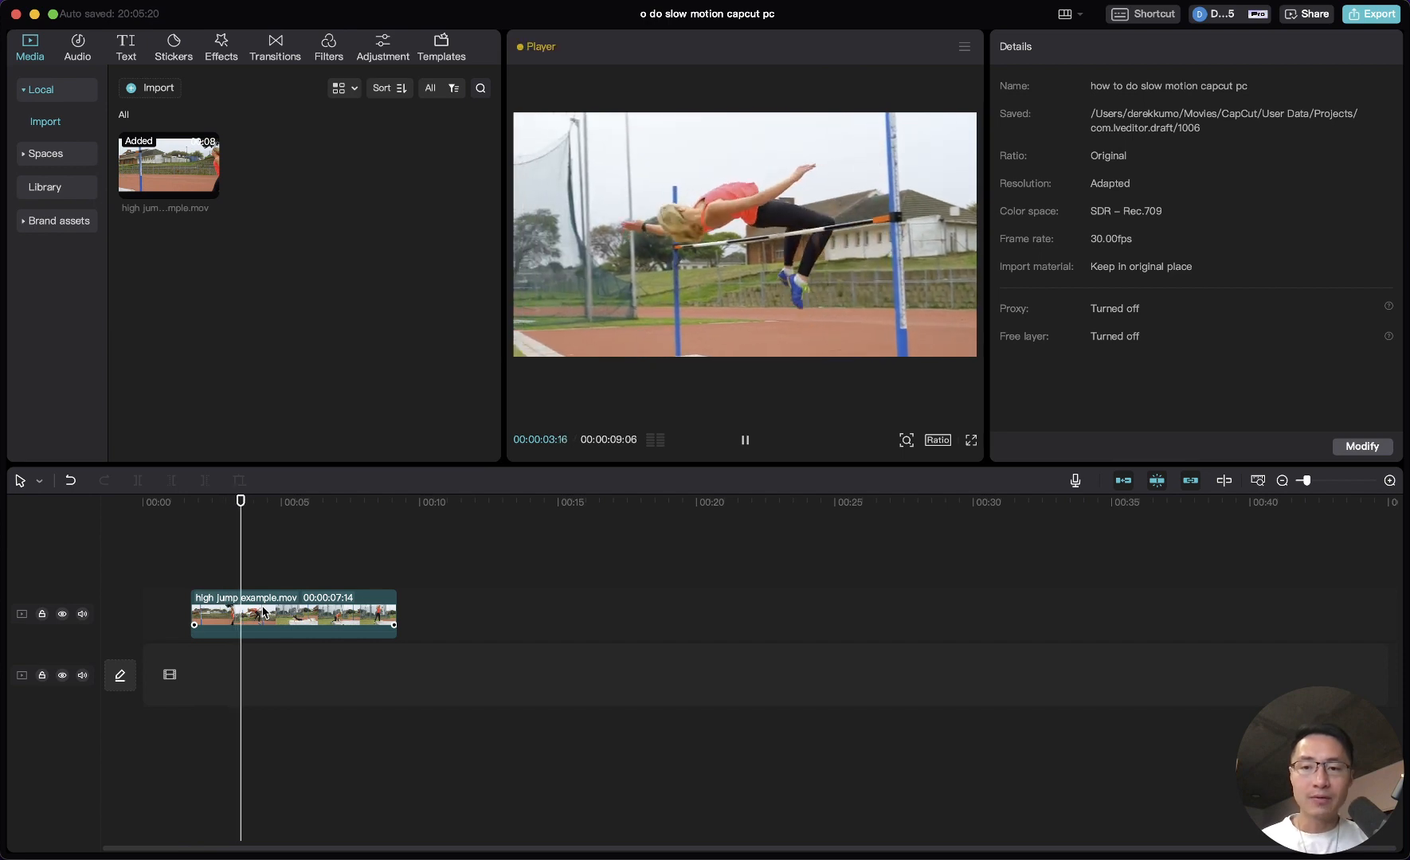
Select the high jump clip on the timeline to show its Video properties.
click(268, 614)
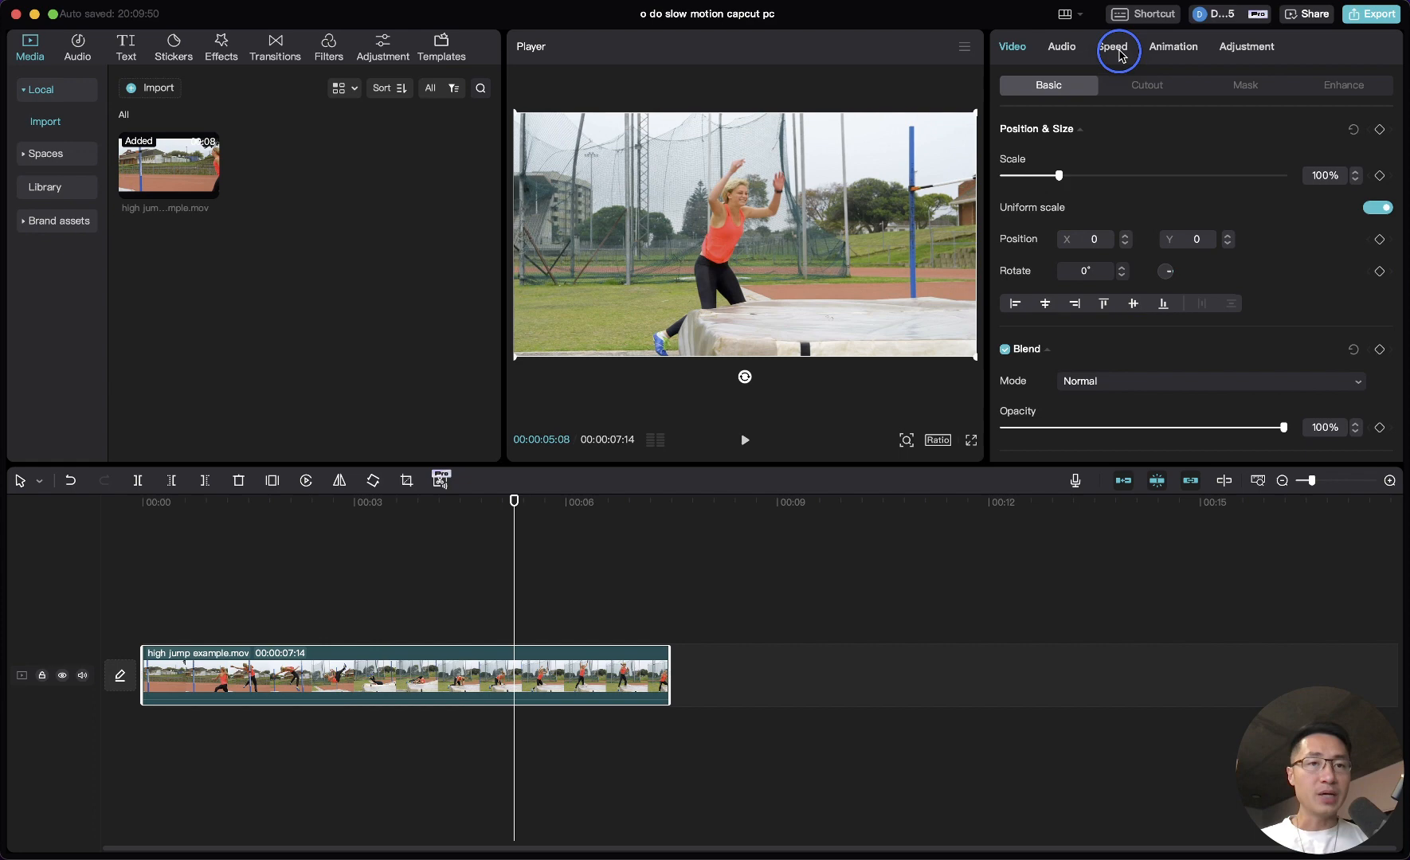
Try slowing the high jump clip to 0.5x with the Speed slider, then revert to 1.0x.
click(1111, 46)
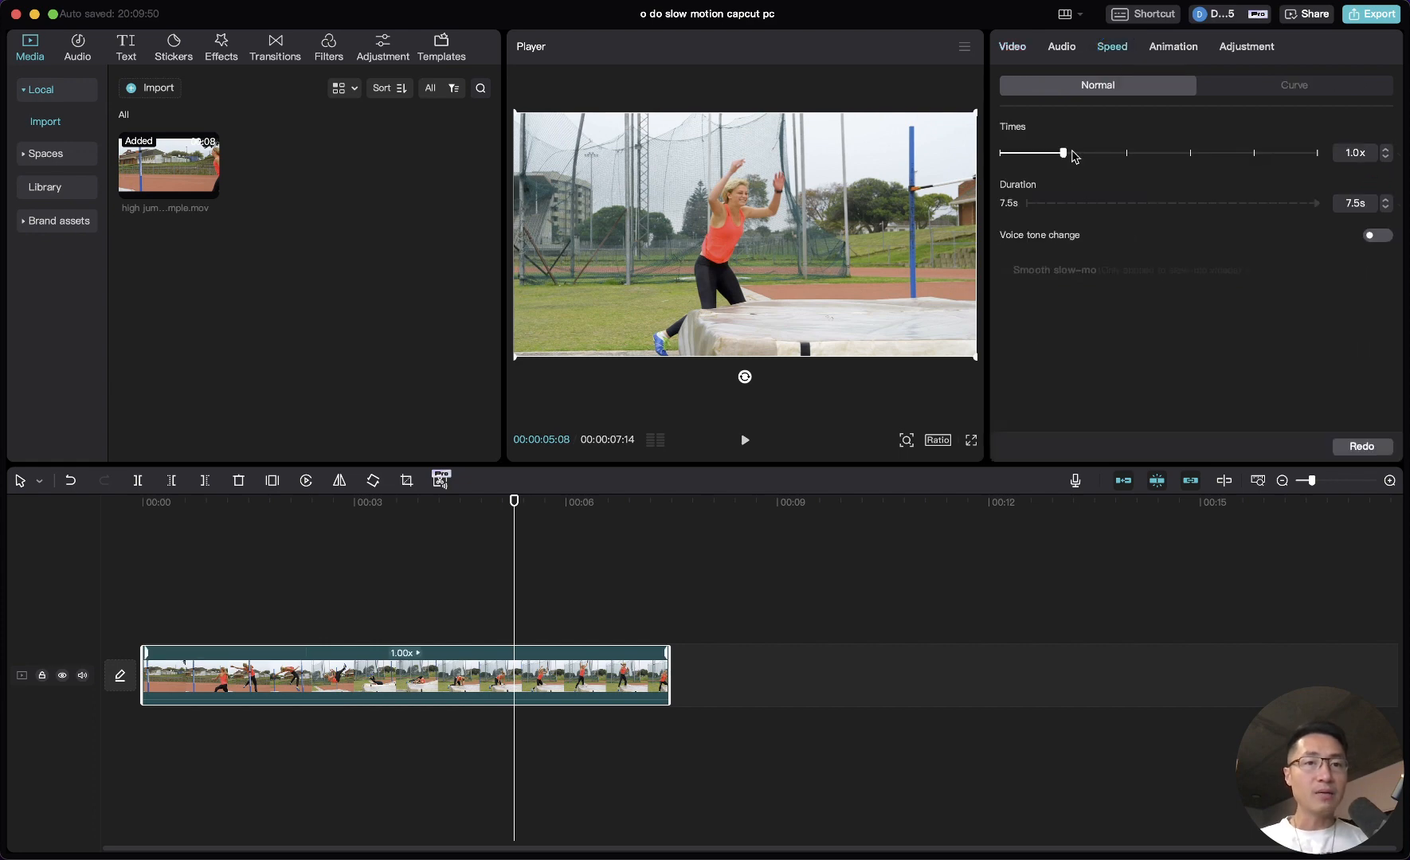
click(1063, 153)
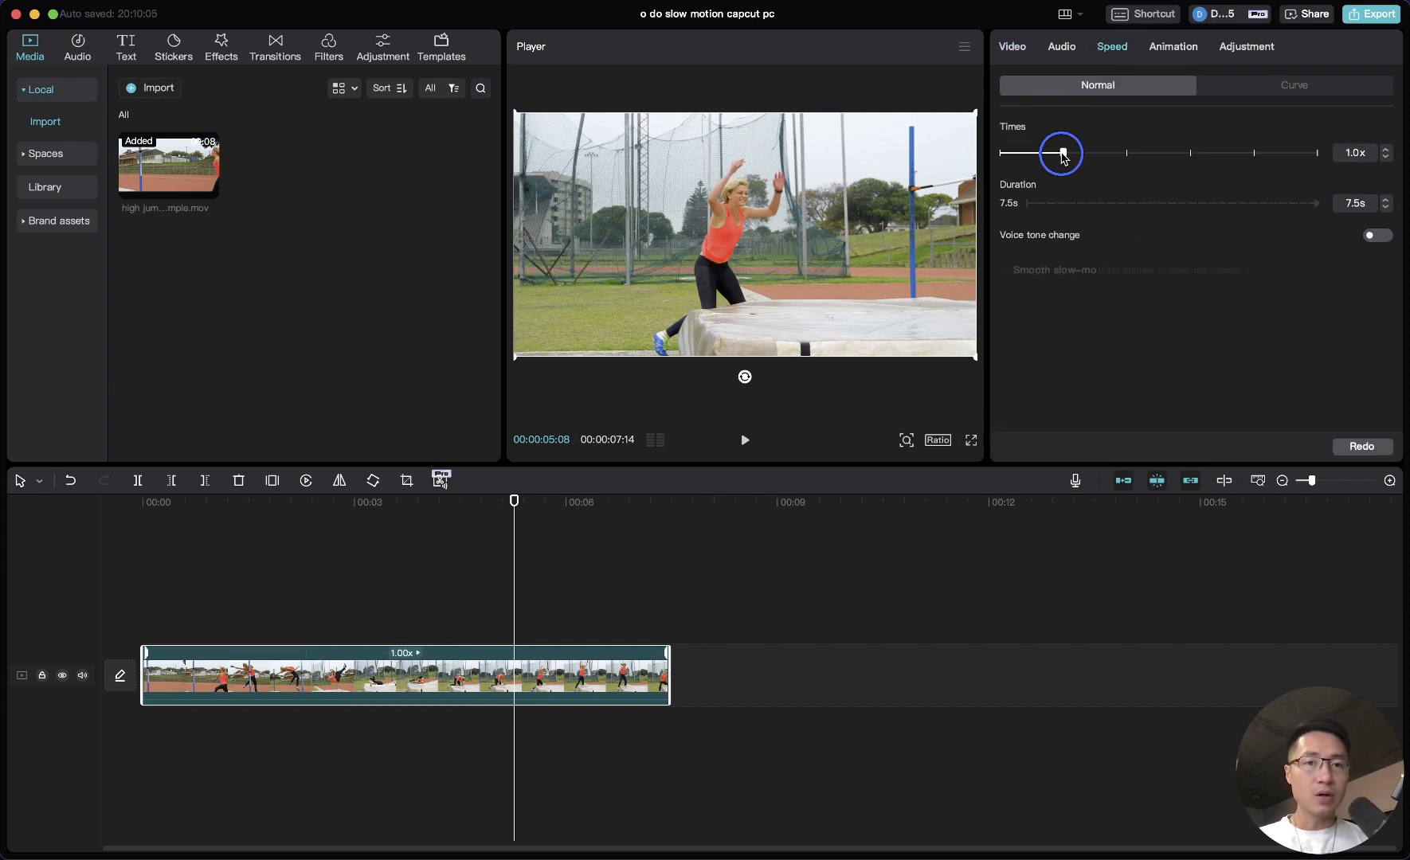
drag(1062, 153, 1054, 152)
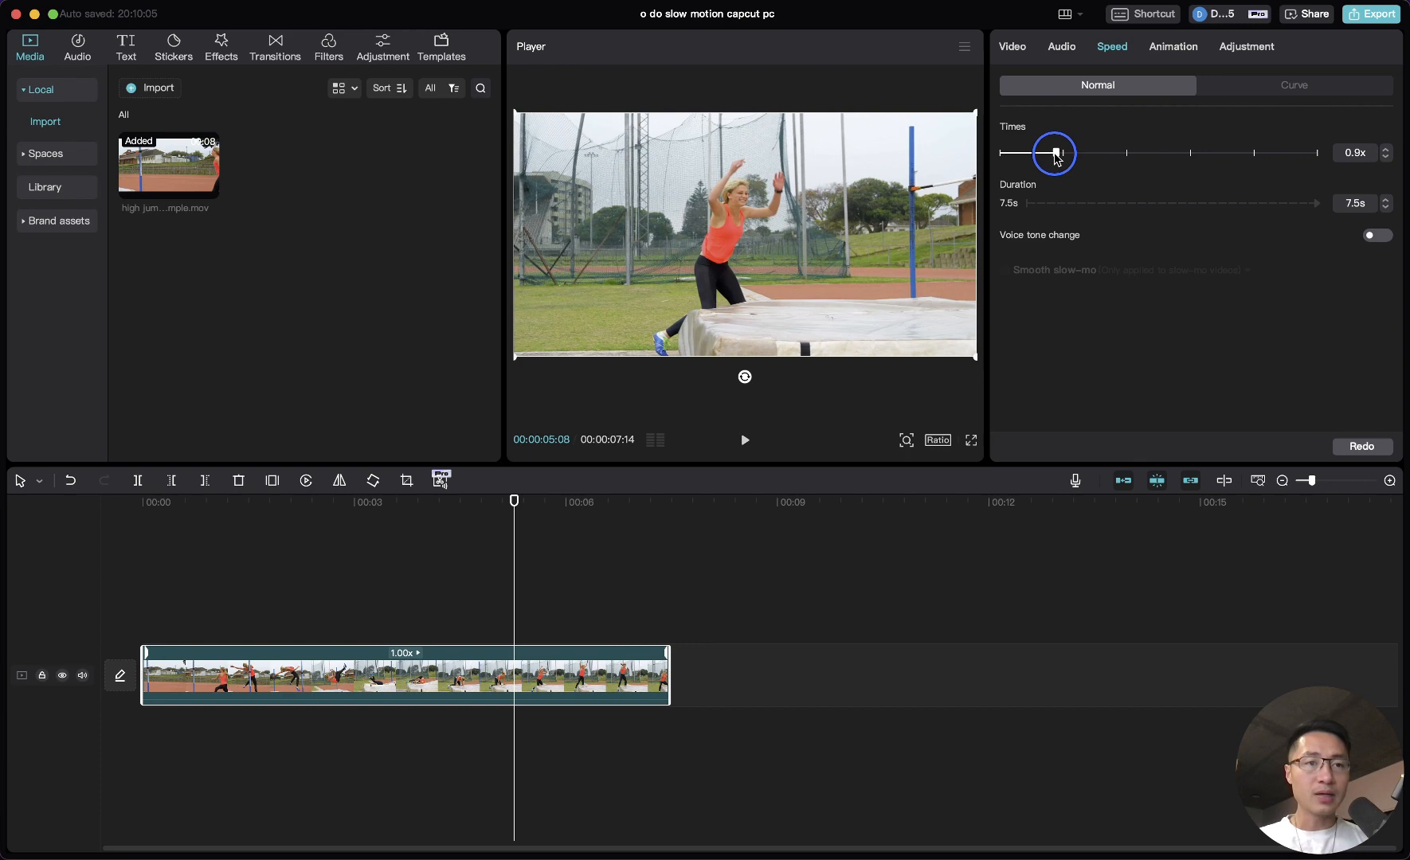
drag(1055, 153, 1039, 154)
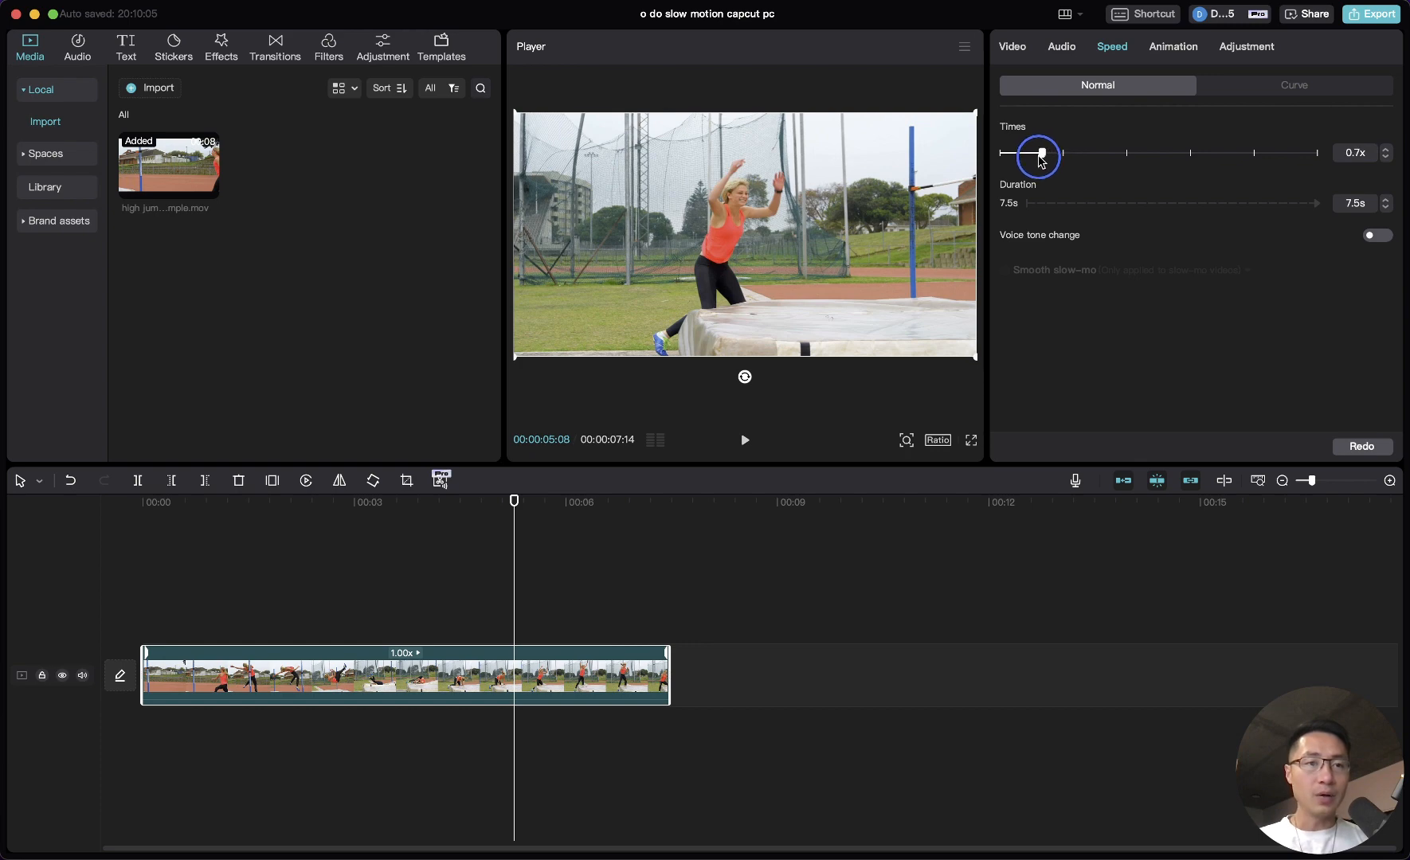
drag(1040, 153, 1019, 153)
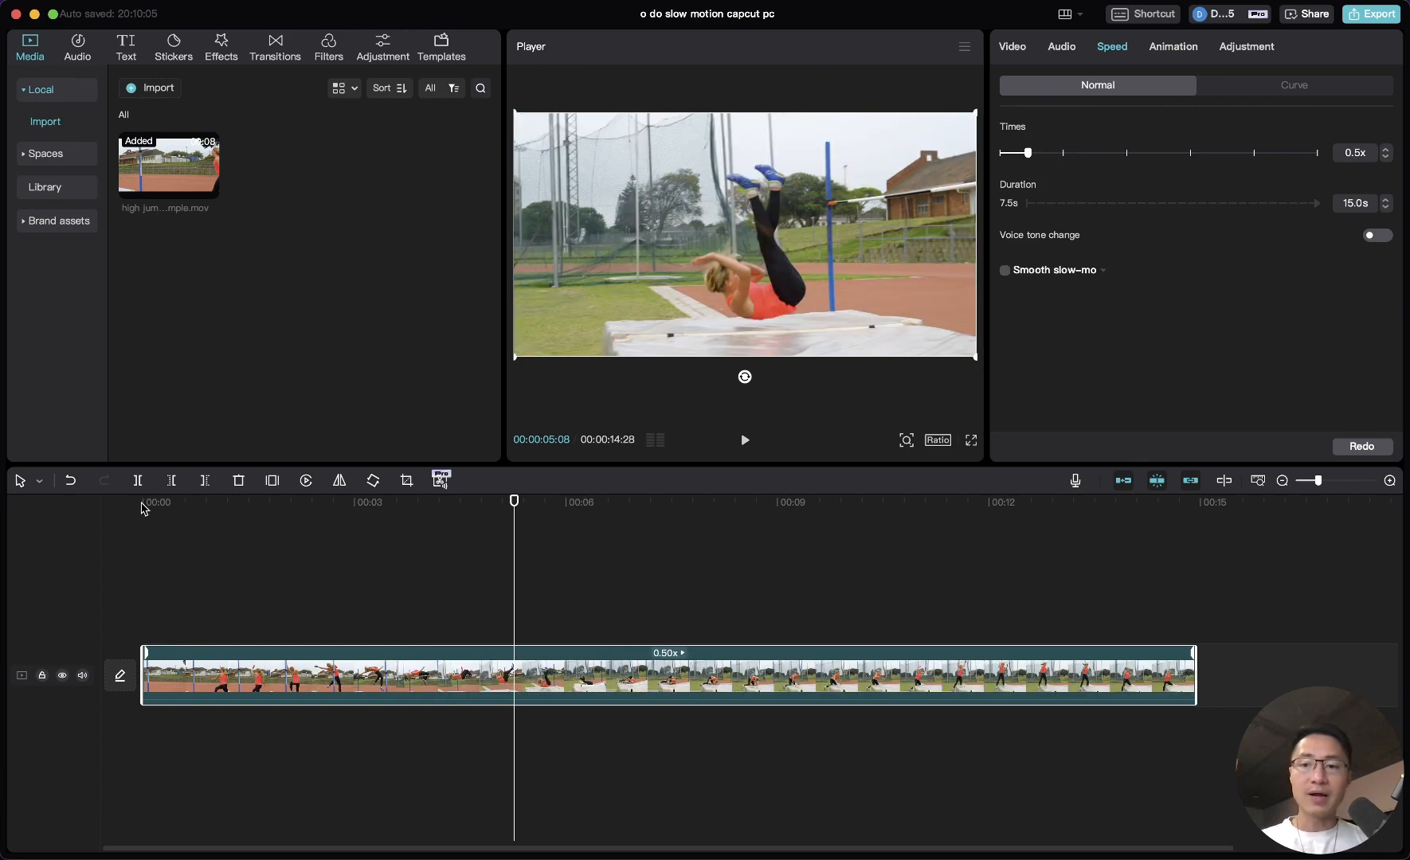
click(745, 440)
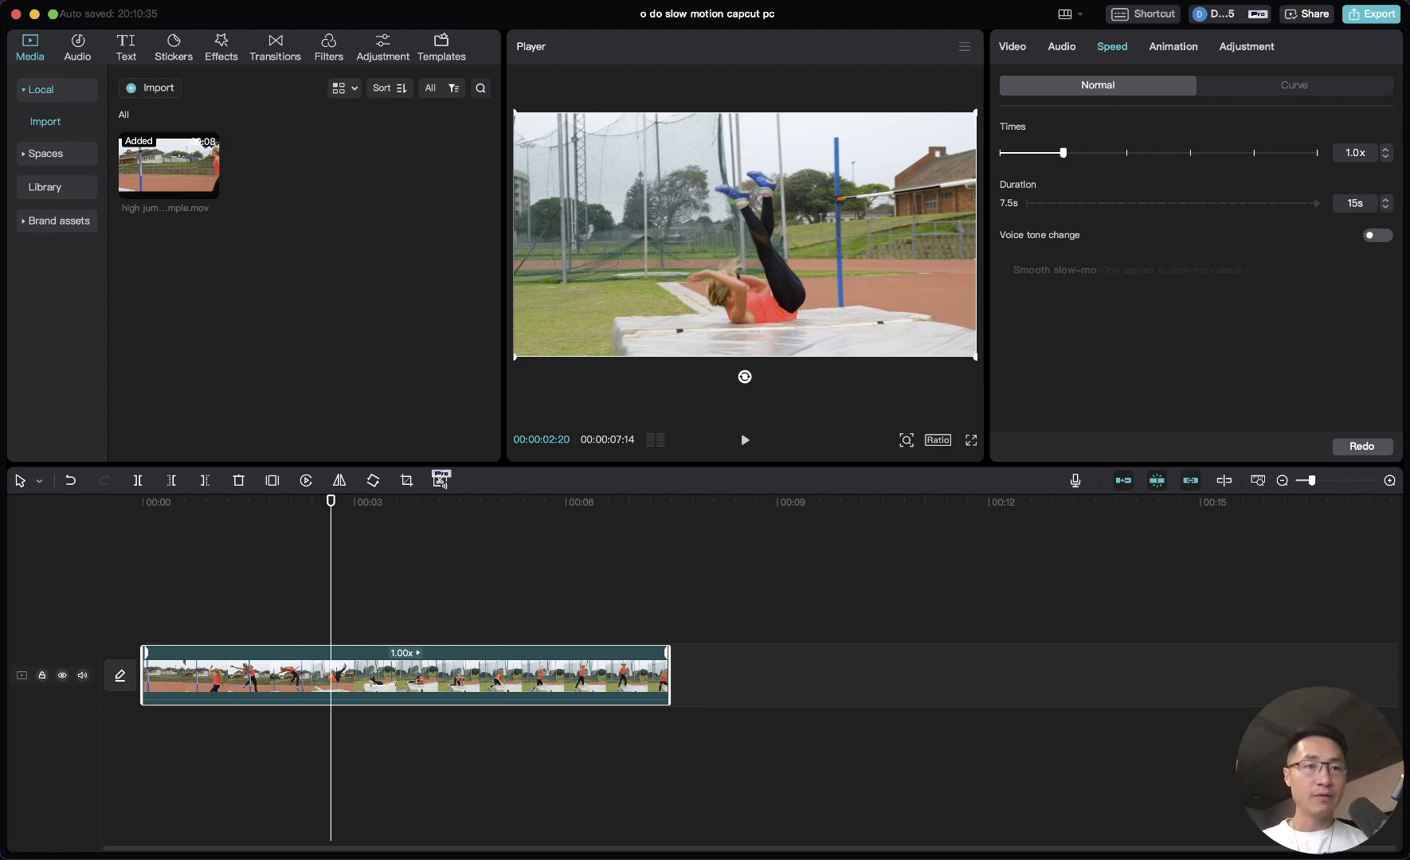
drag(1062, 152, 1028, 153)
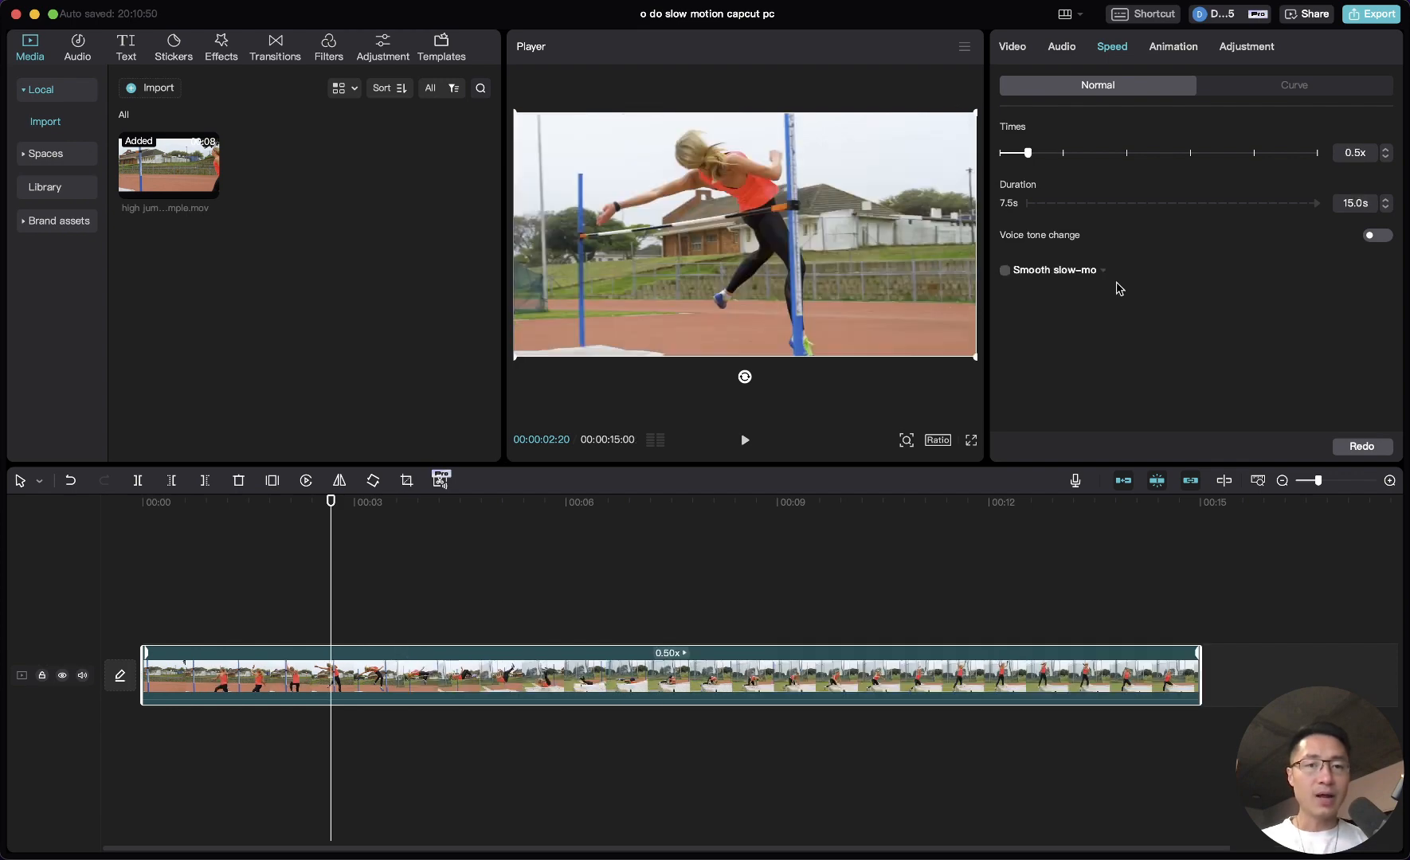
mouse_move(1133, 195)
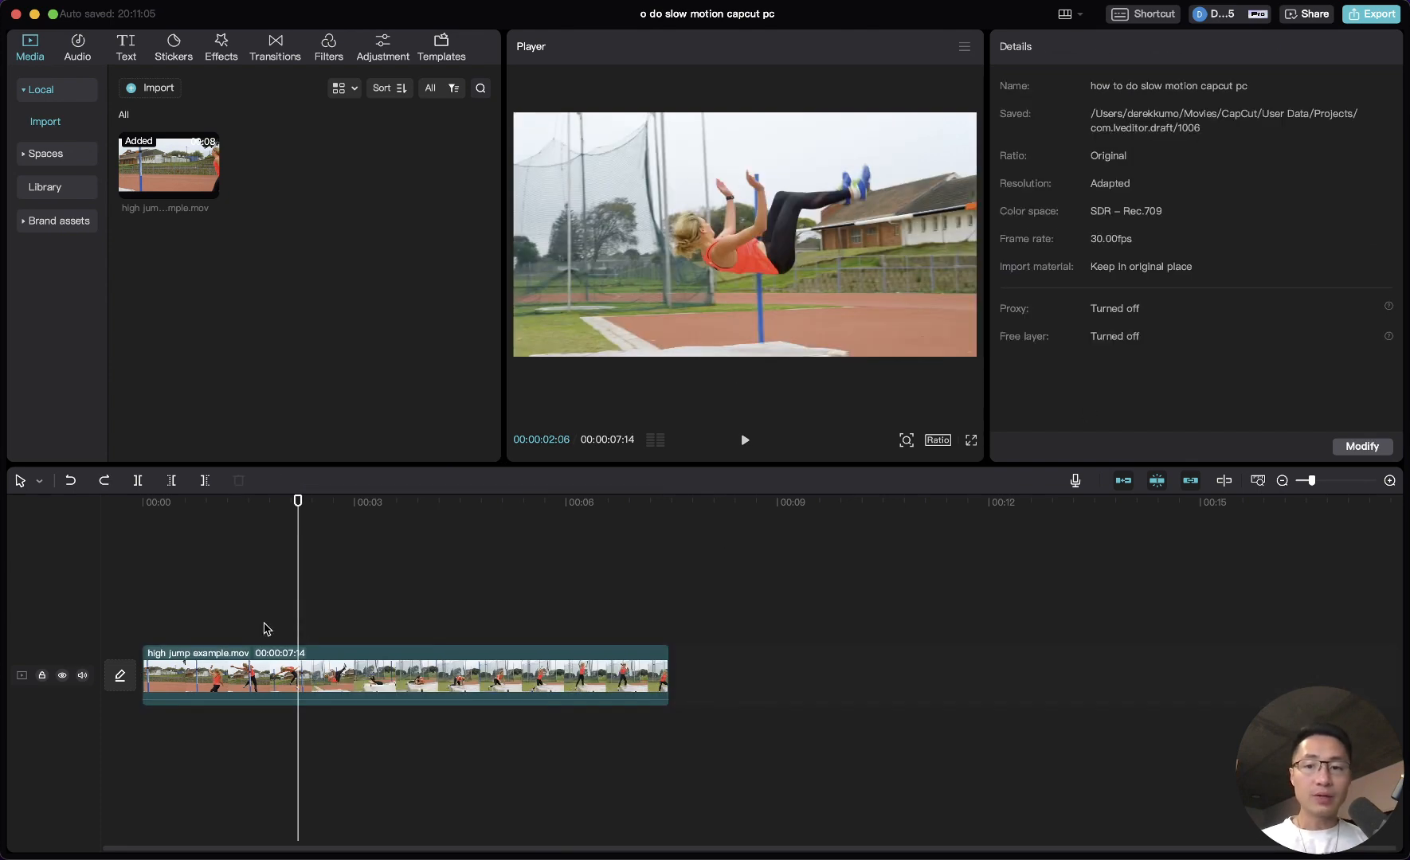
Split the clip at takeoff and landing, isolating a roughly 2-second jump section.
click(265, 501)
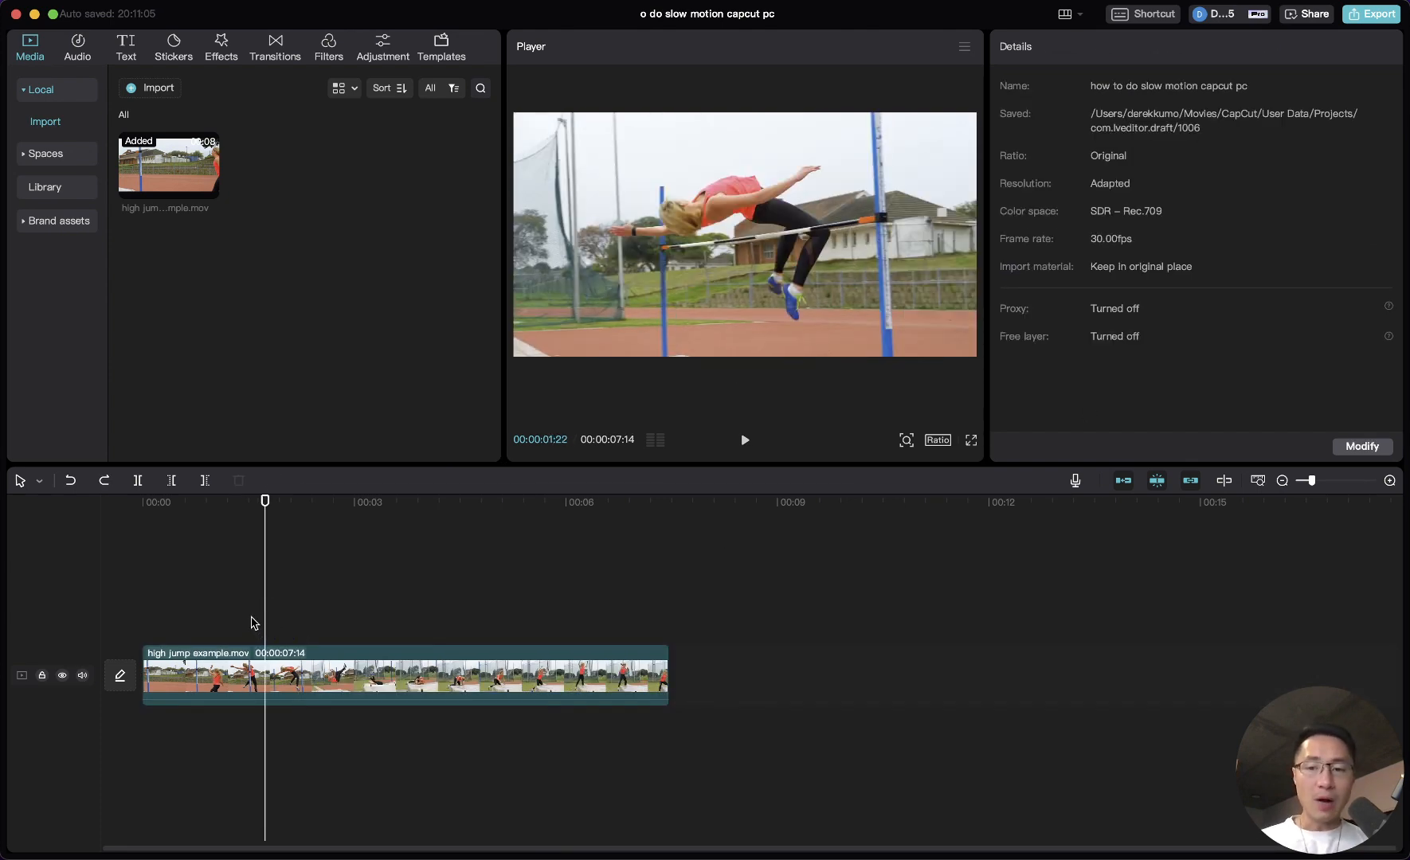
mouse_move(240, 630)
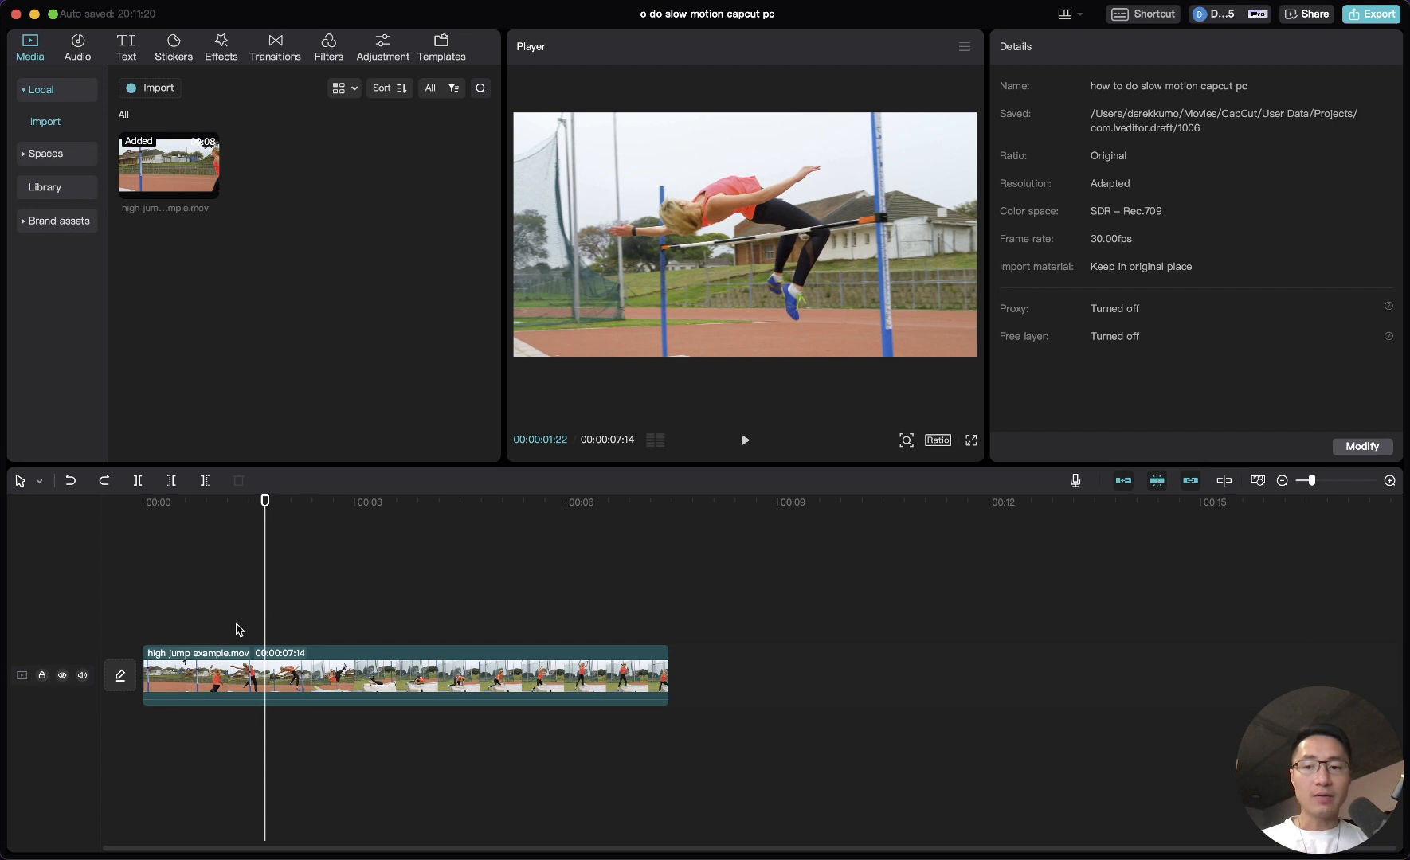
drag(266, 501, 222, 501)
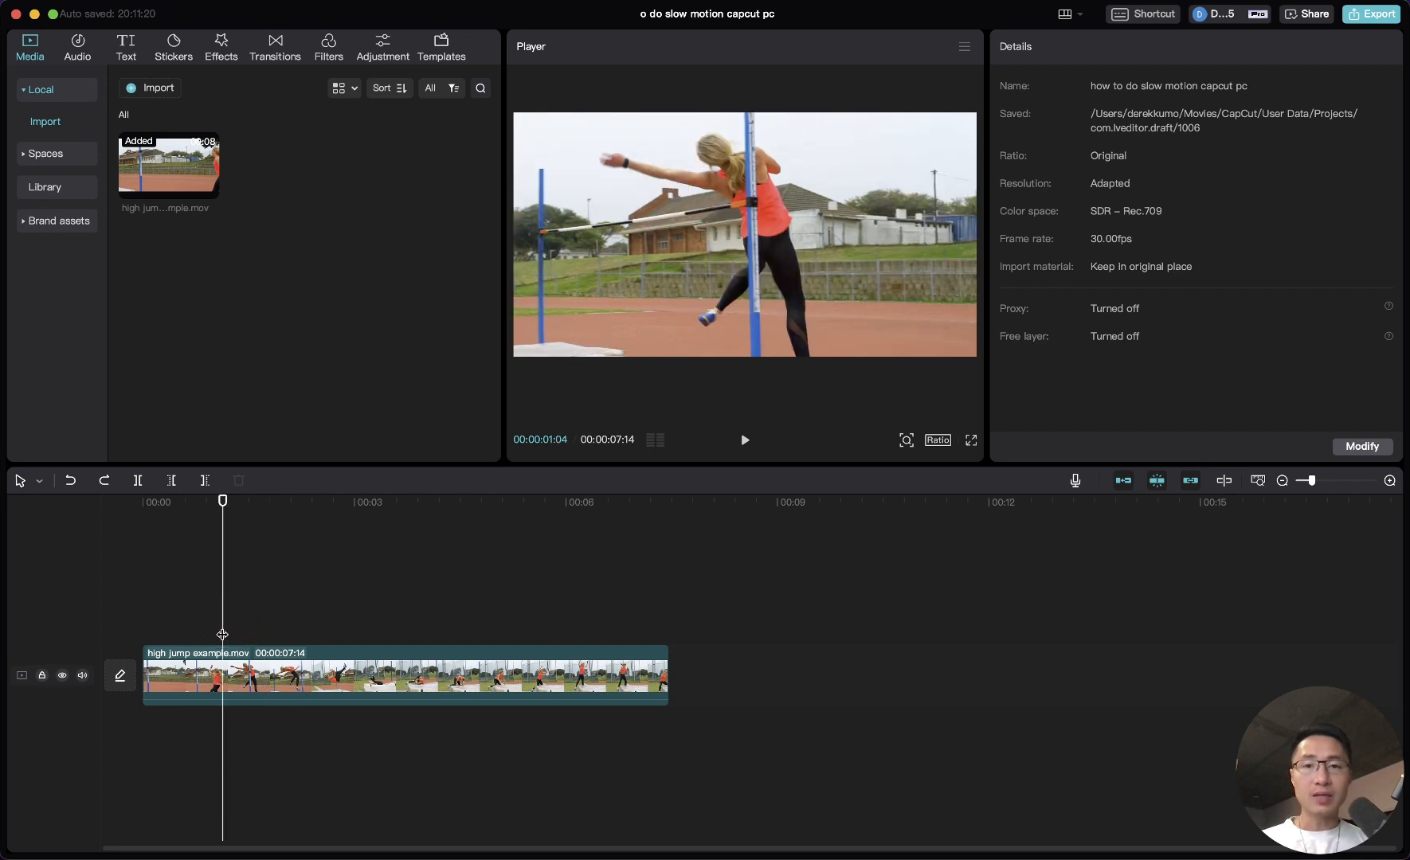
drag(223, 502, 213, 502)
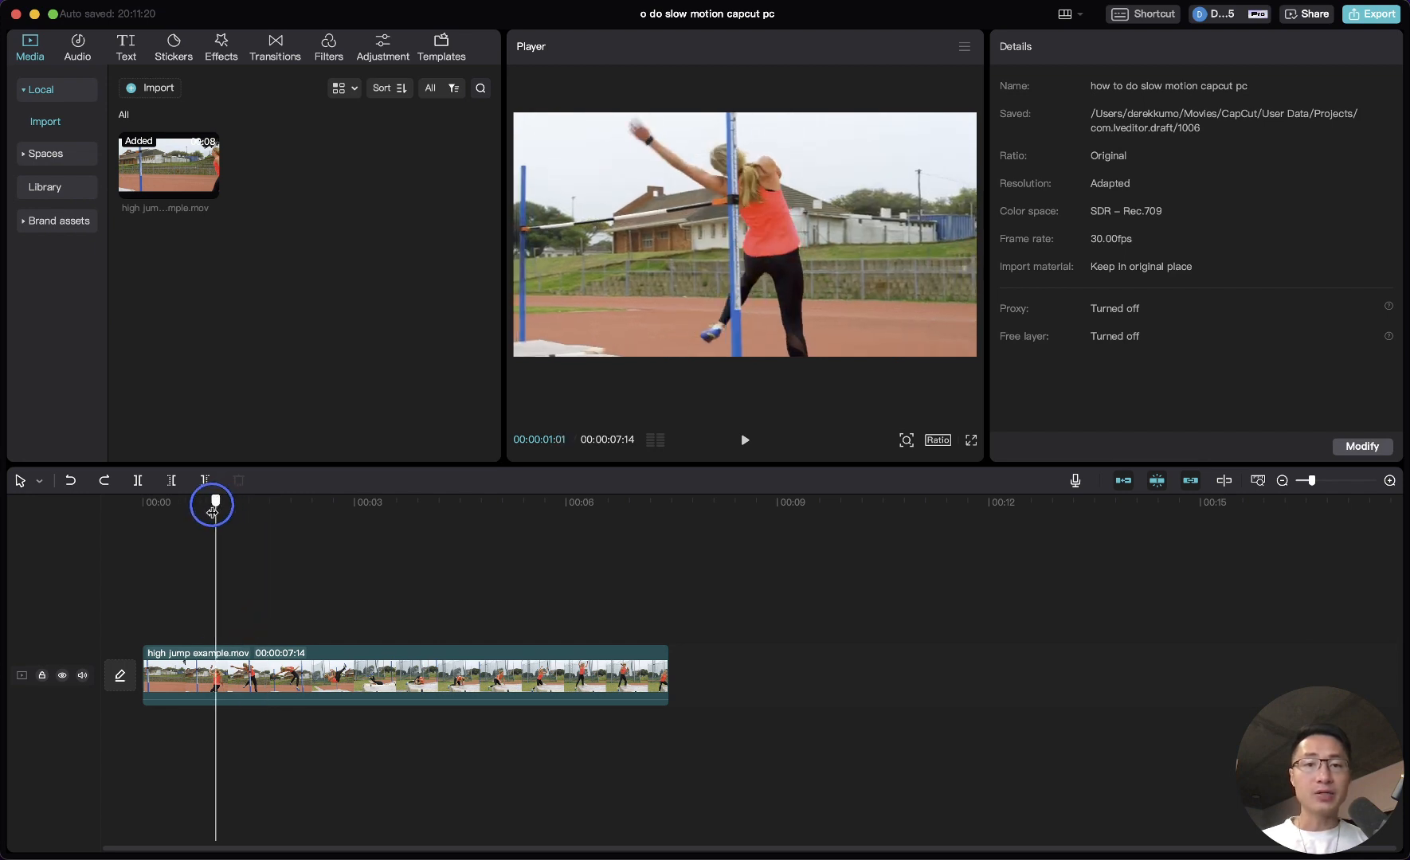
drag(213, 502, 187, 502)
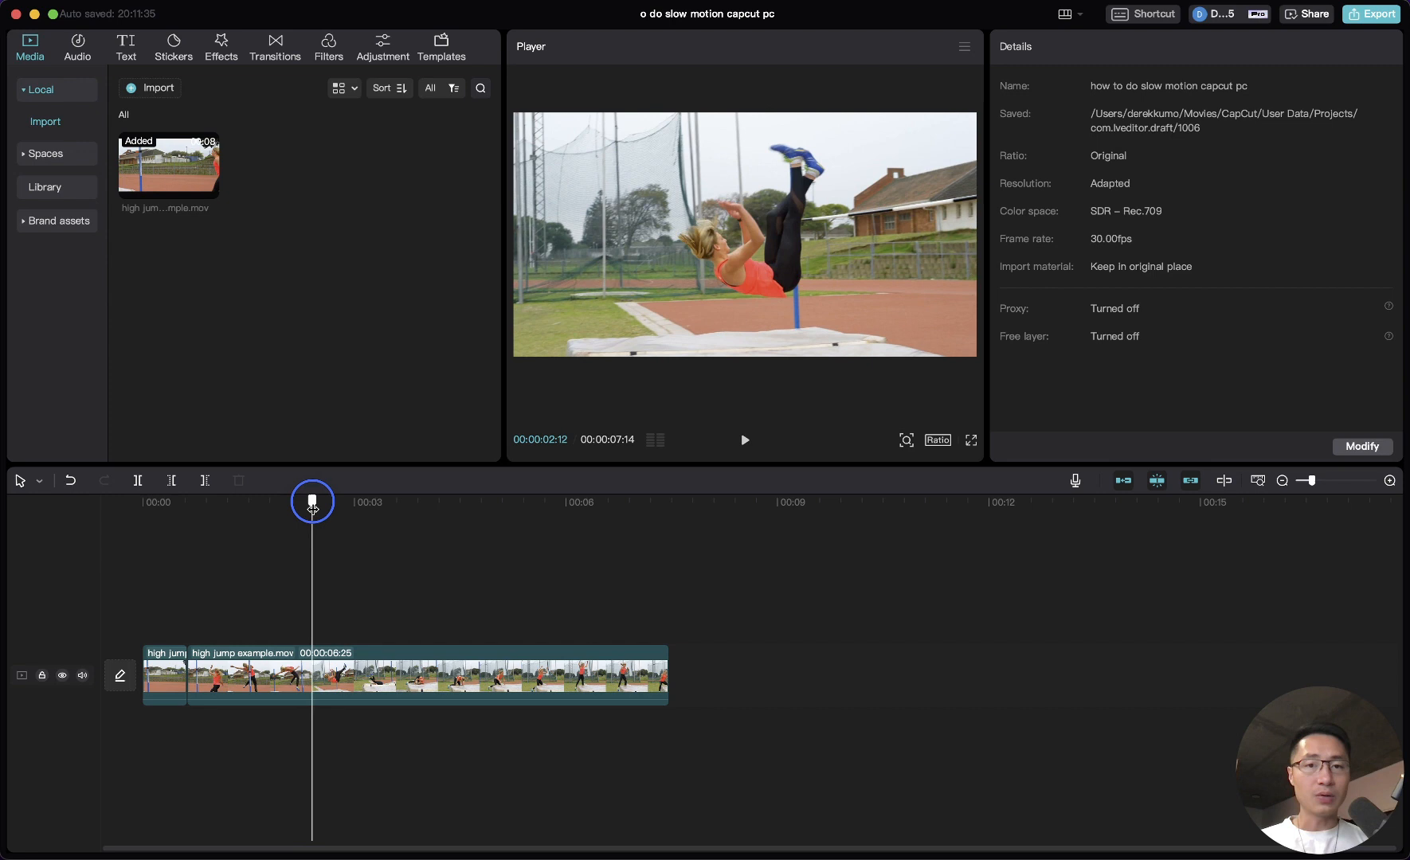
drag(313, 502, 326, 502)
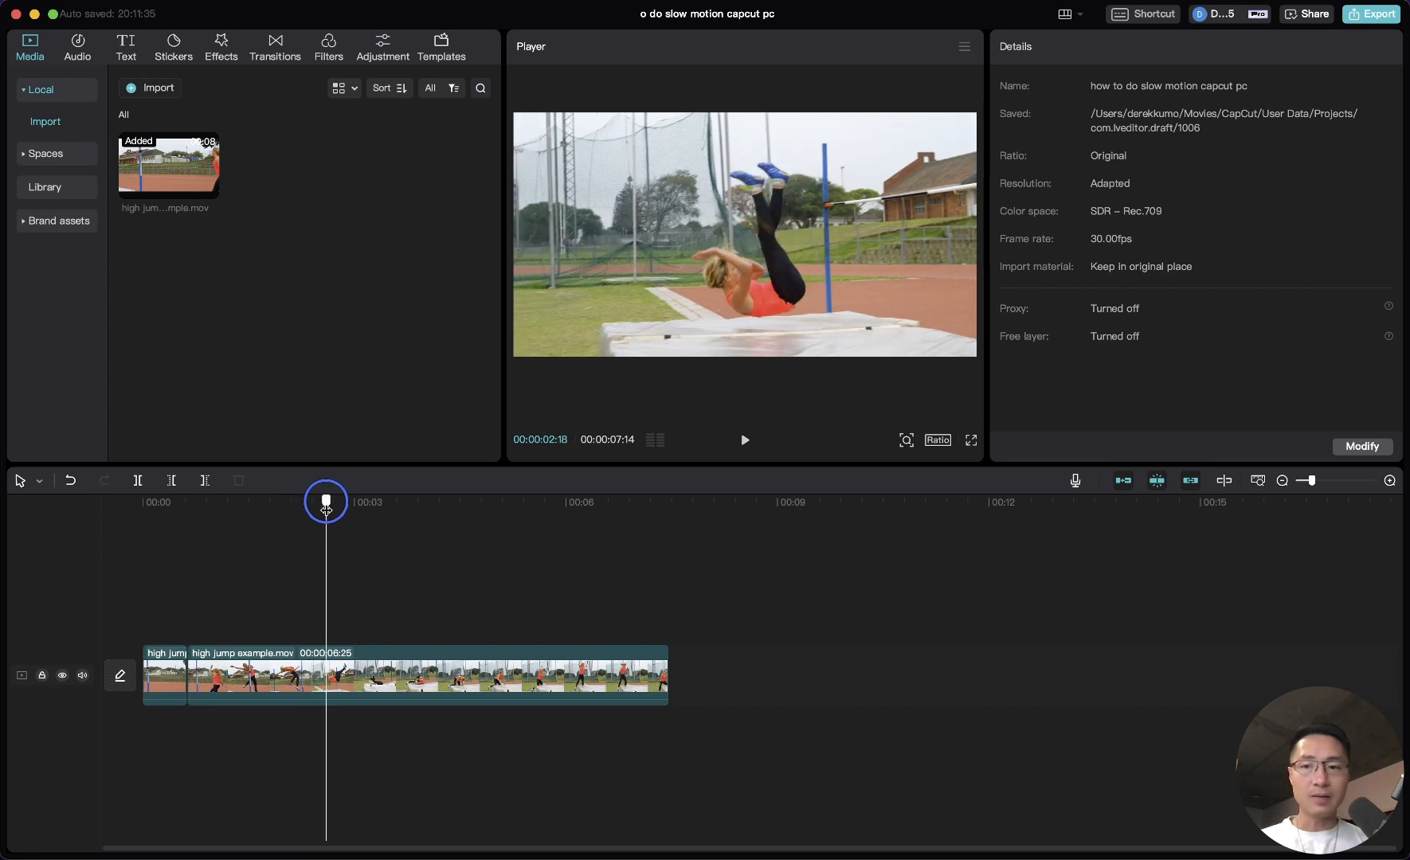
click(137, 480)
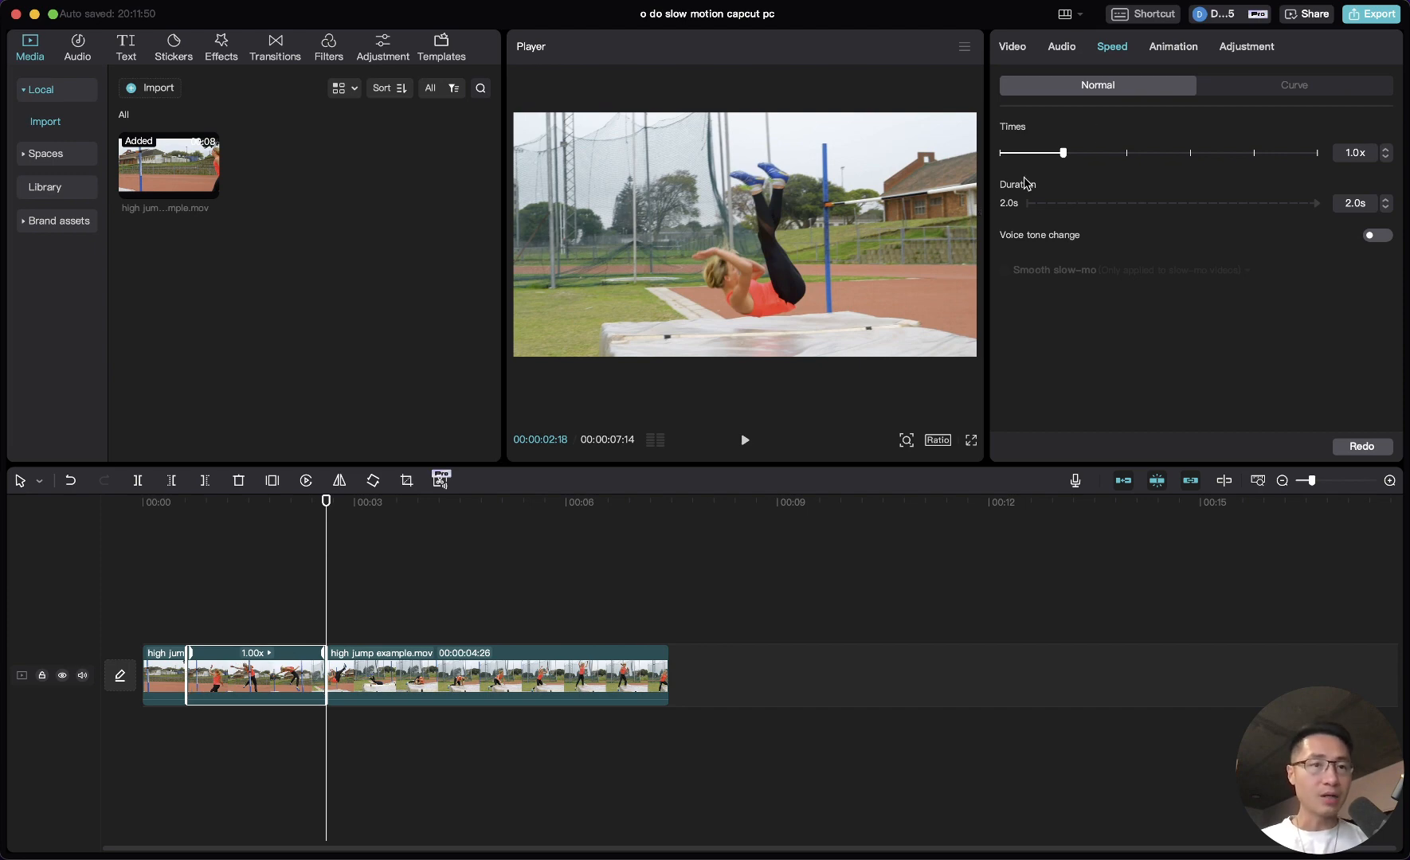
Slow the split jump section with the Speed slider, then undo back to one uncut clip.
drag(1062, 153, 1034, 153)
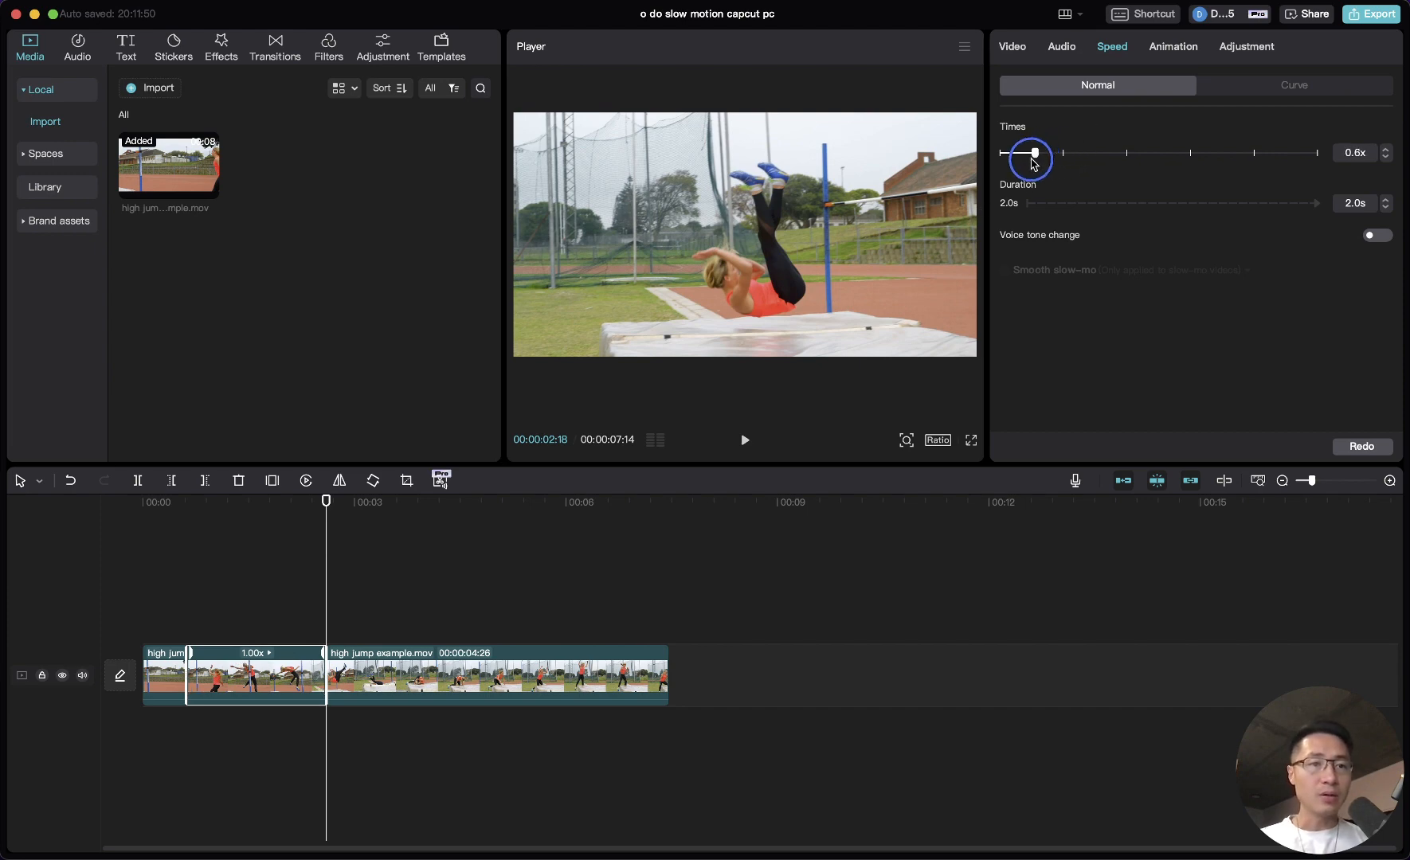
drag(1033, 152, 1021, 152)
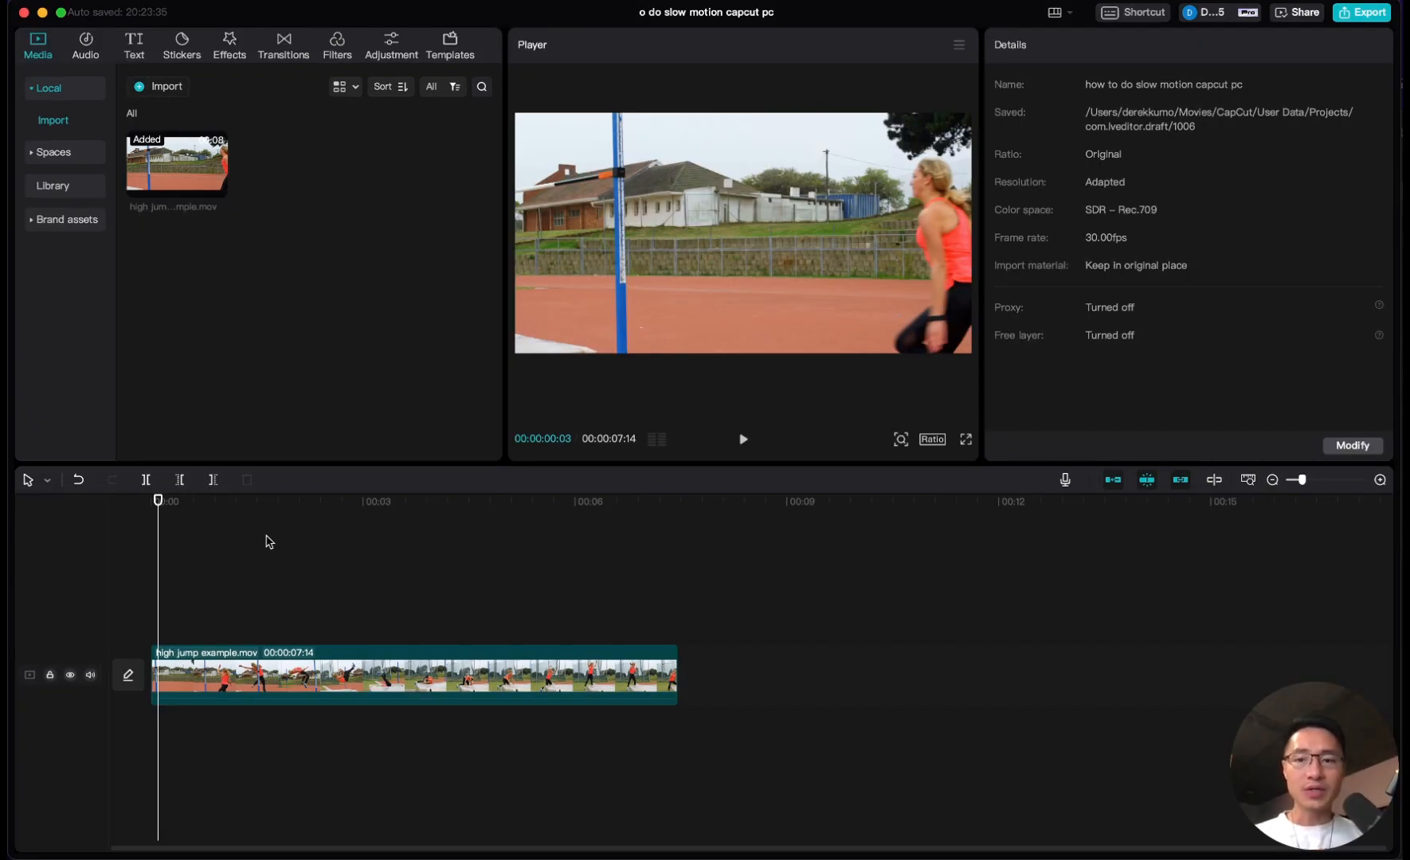
mouse_move(242, 543)
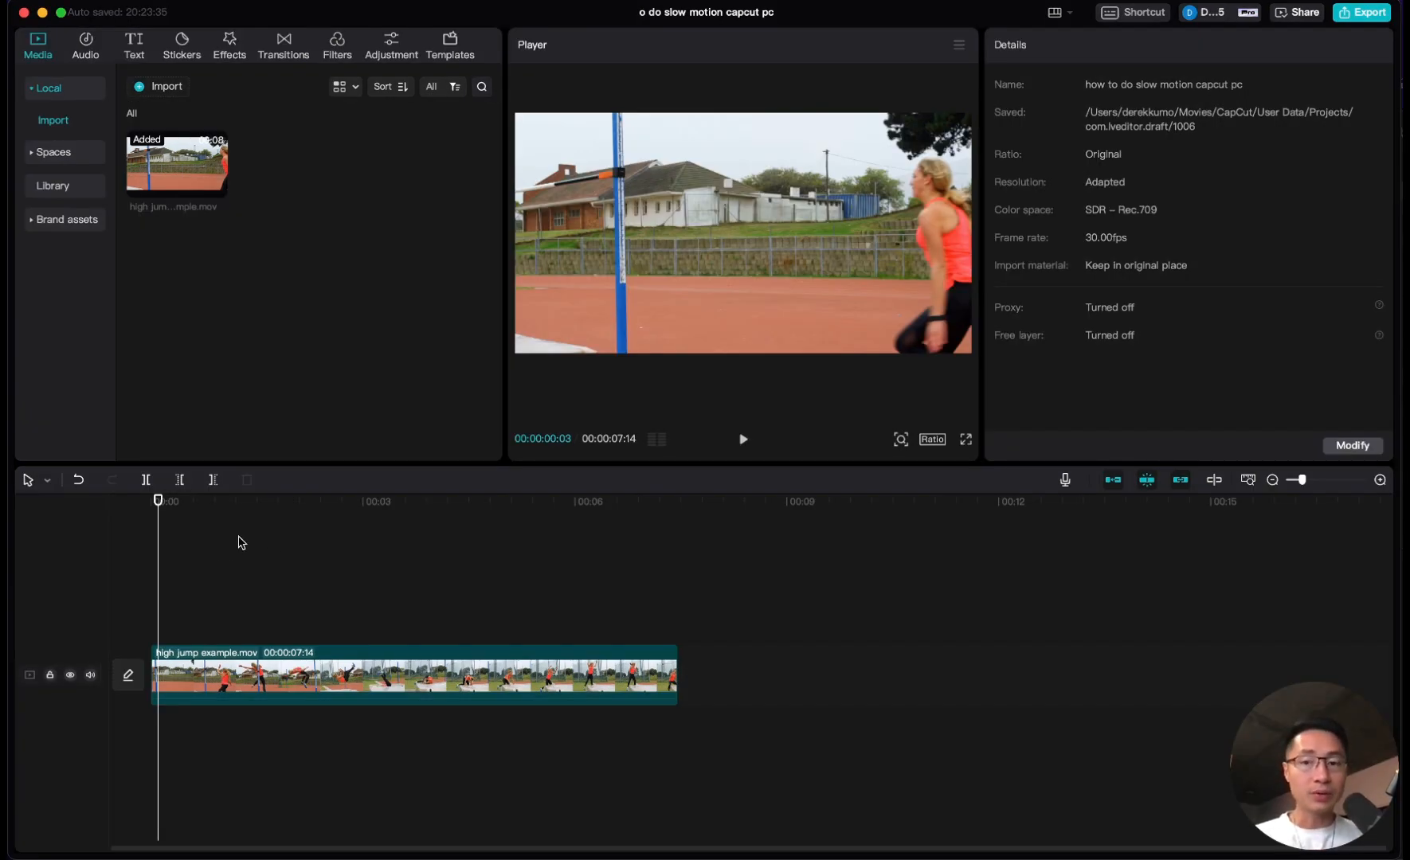
Select the high jump clip and show its Curve speed presets.
click(414, 688)
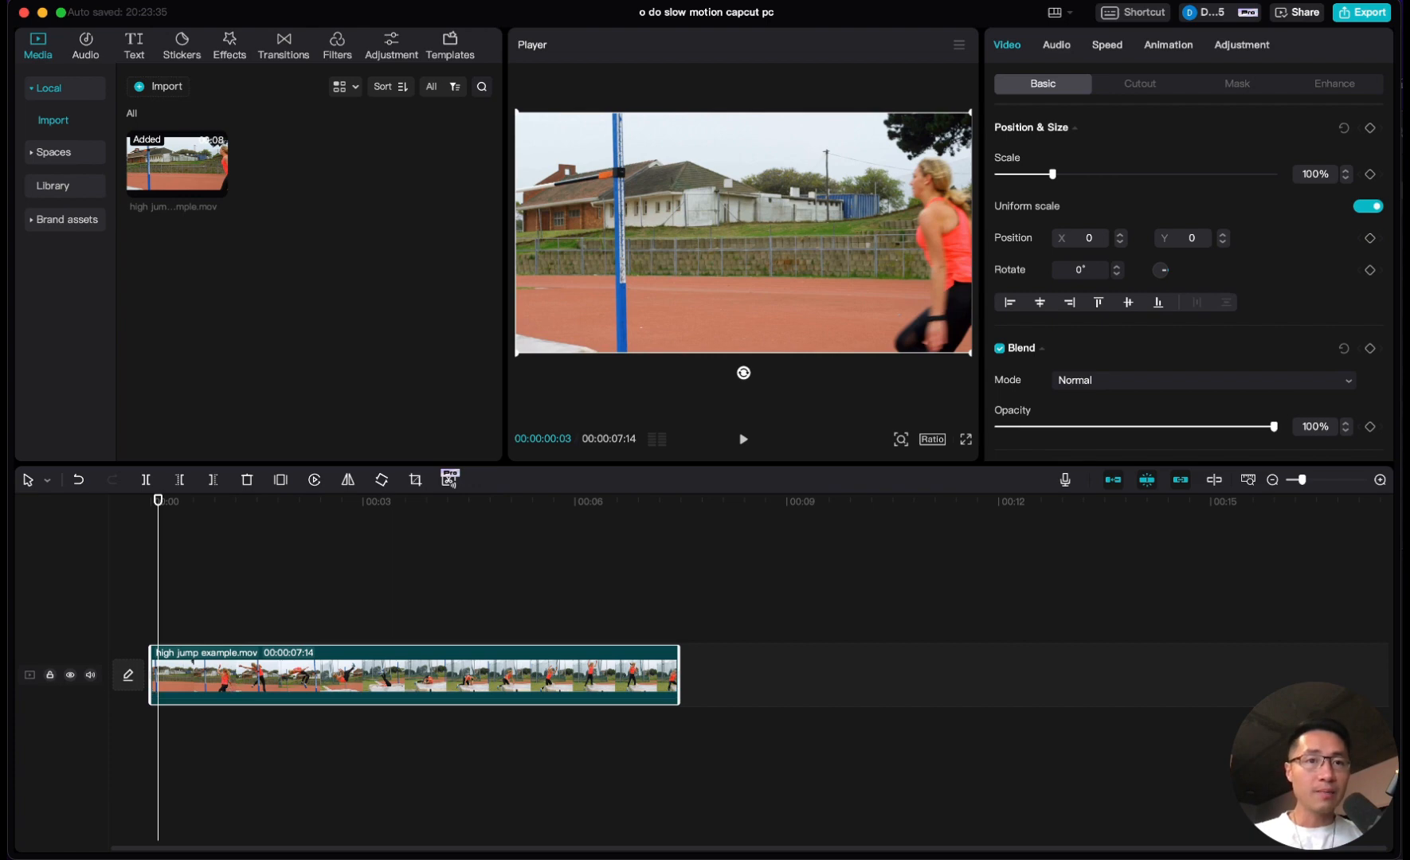
click(1106, 45)
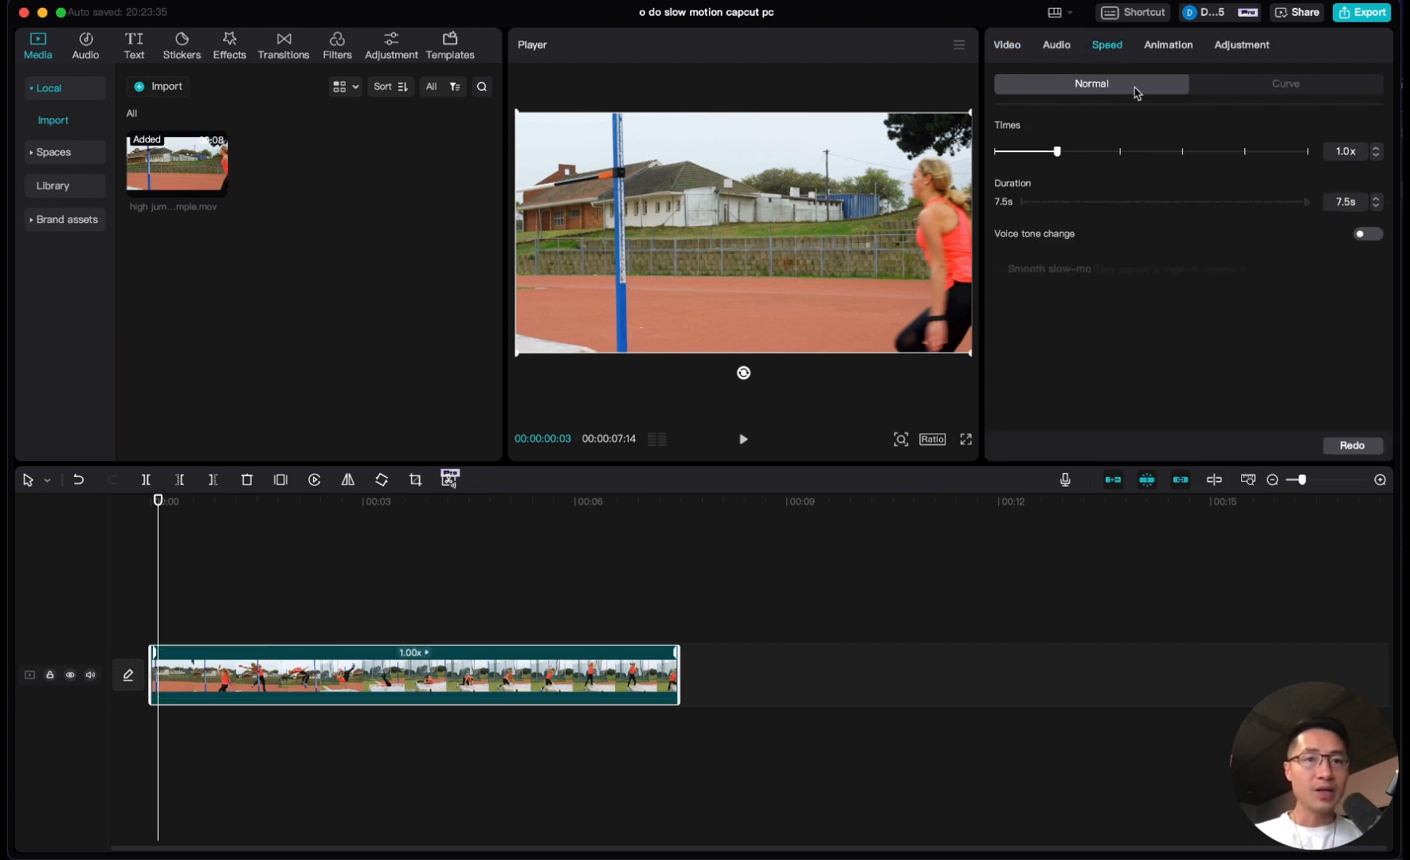
mouse_move(1283, 96)
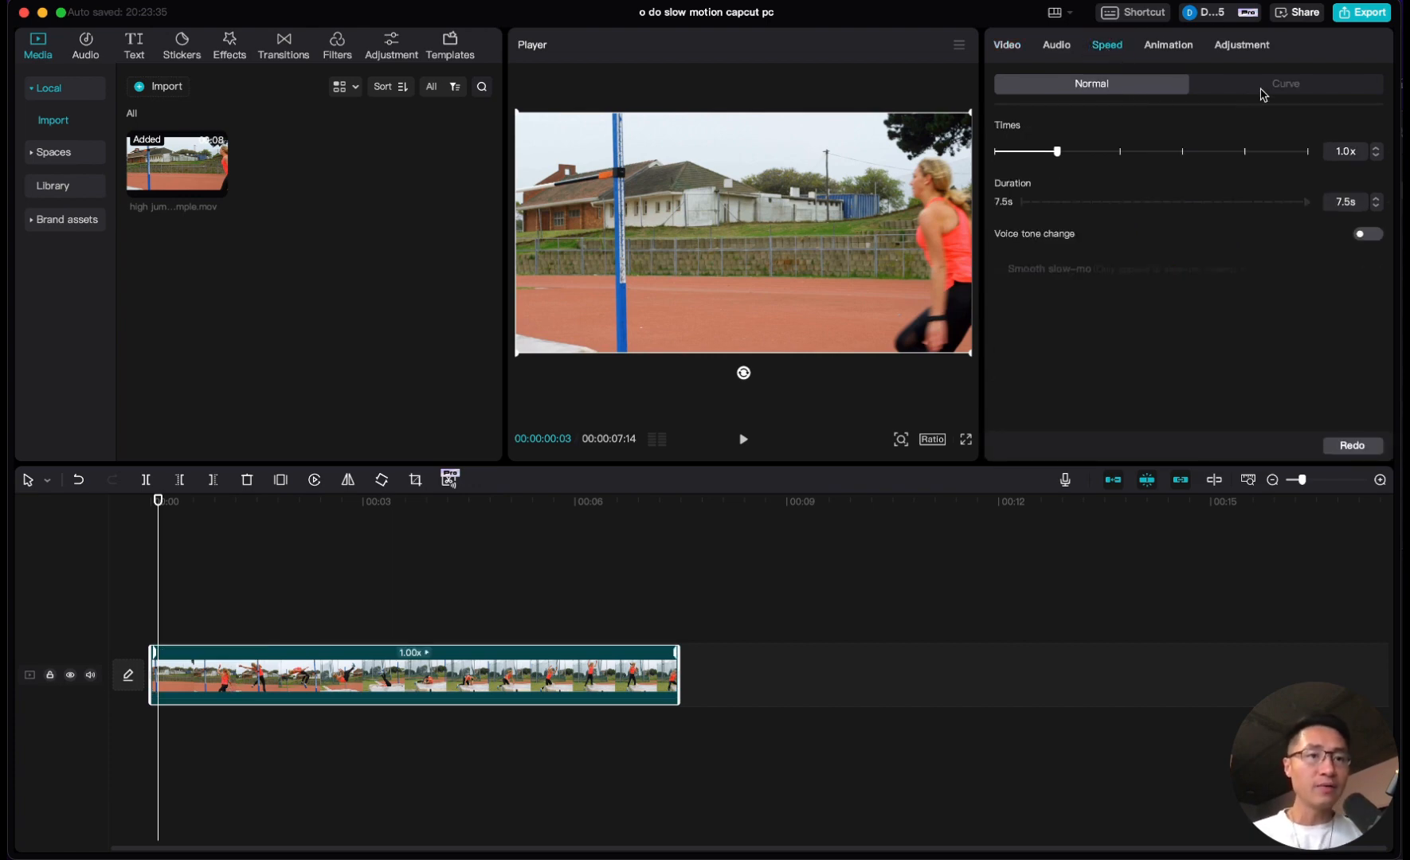
click(1285, 84)
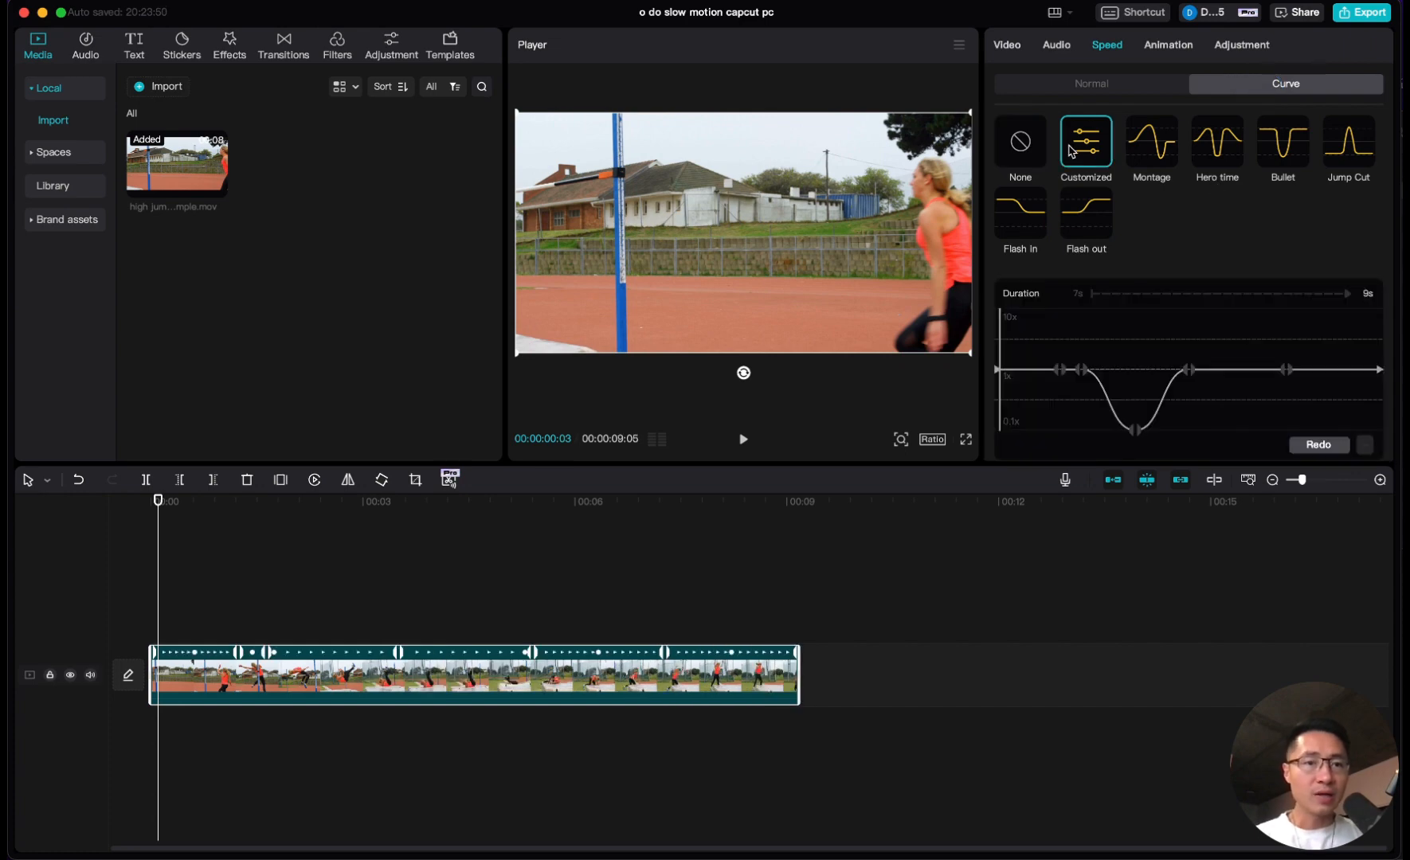
Choose the Customized speed curve and add a speed point at the takeoff moment.
click(1319, 444)
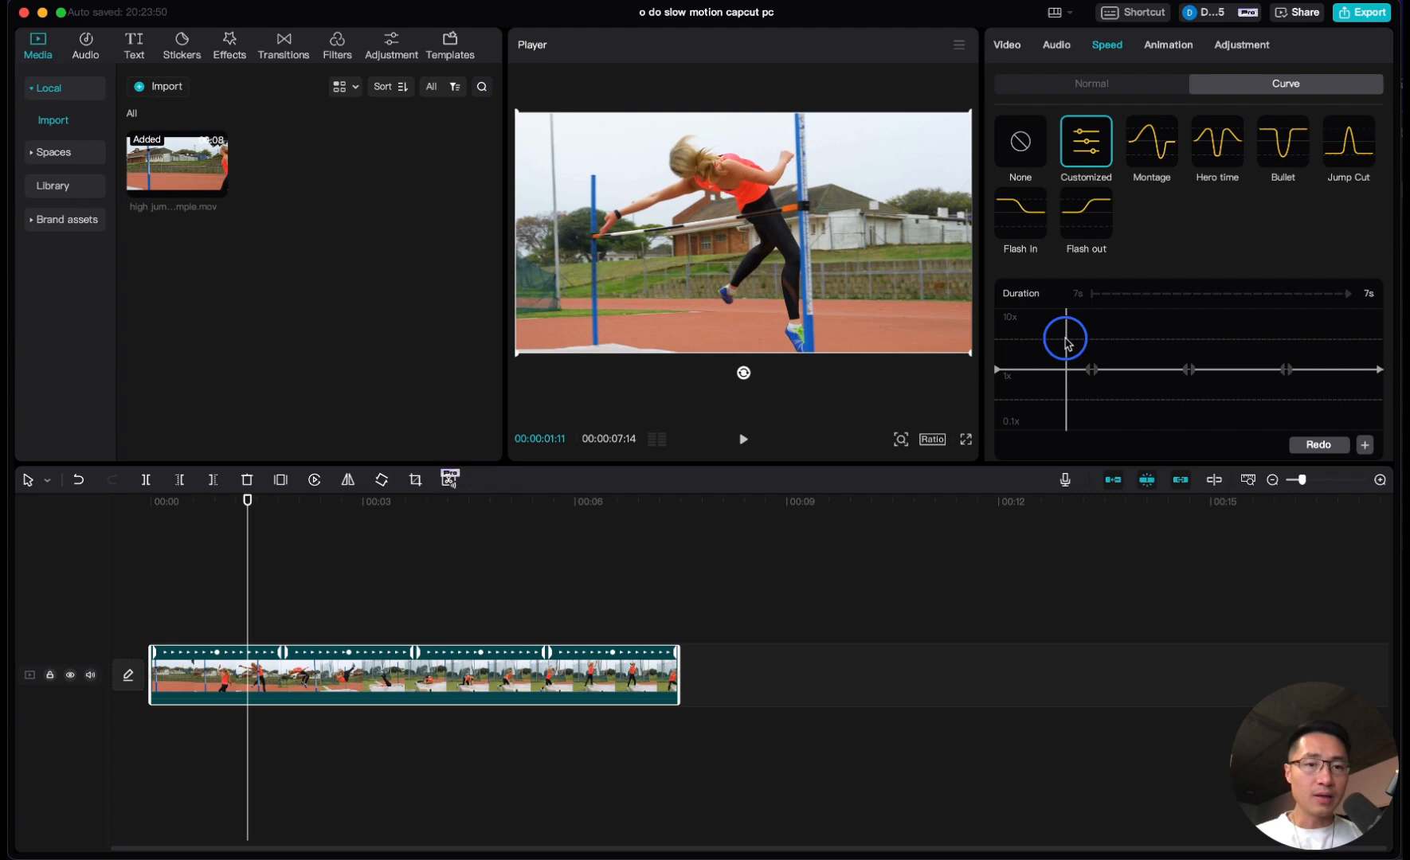
drag(1066, 337, 1090, 370)
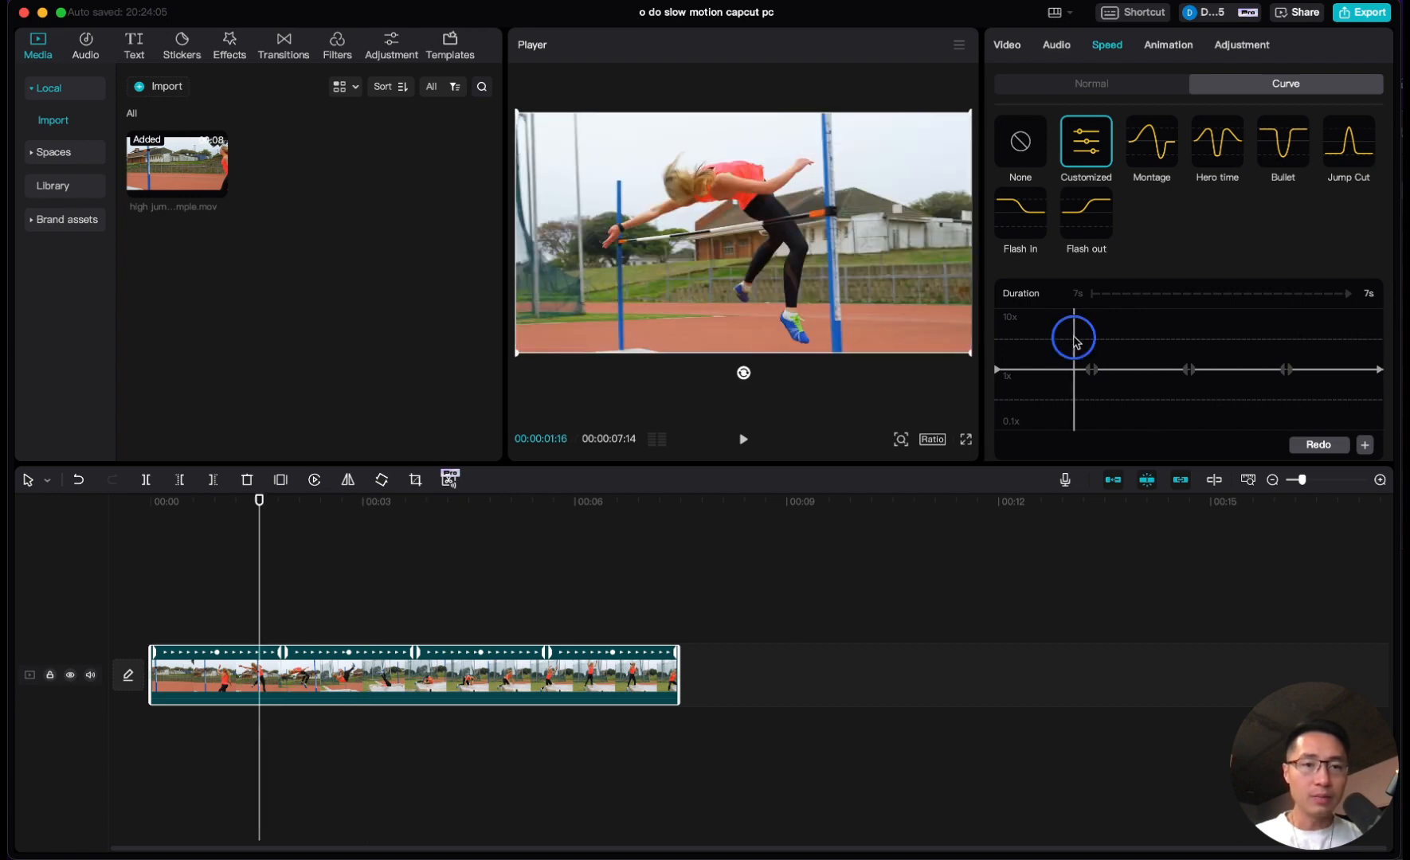
drag(1072, 340, 1108, 350)
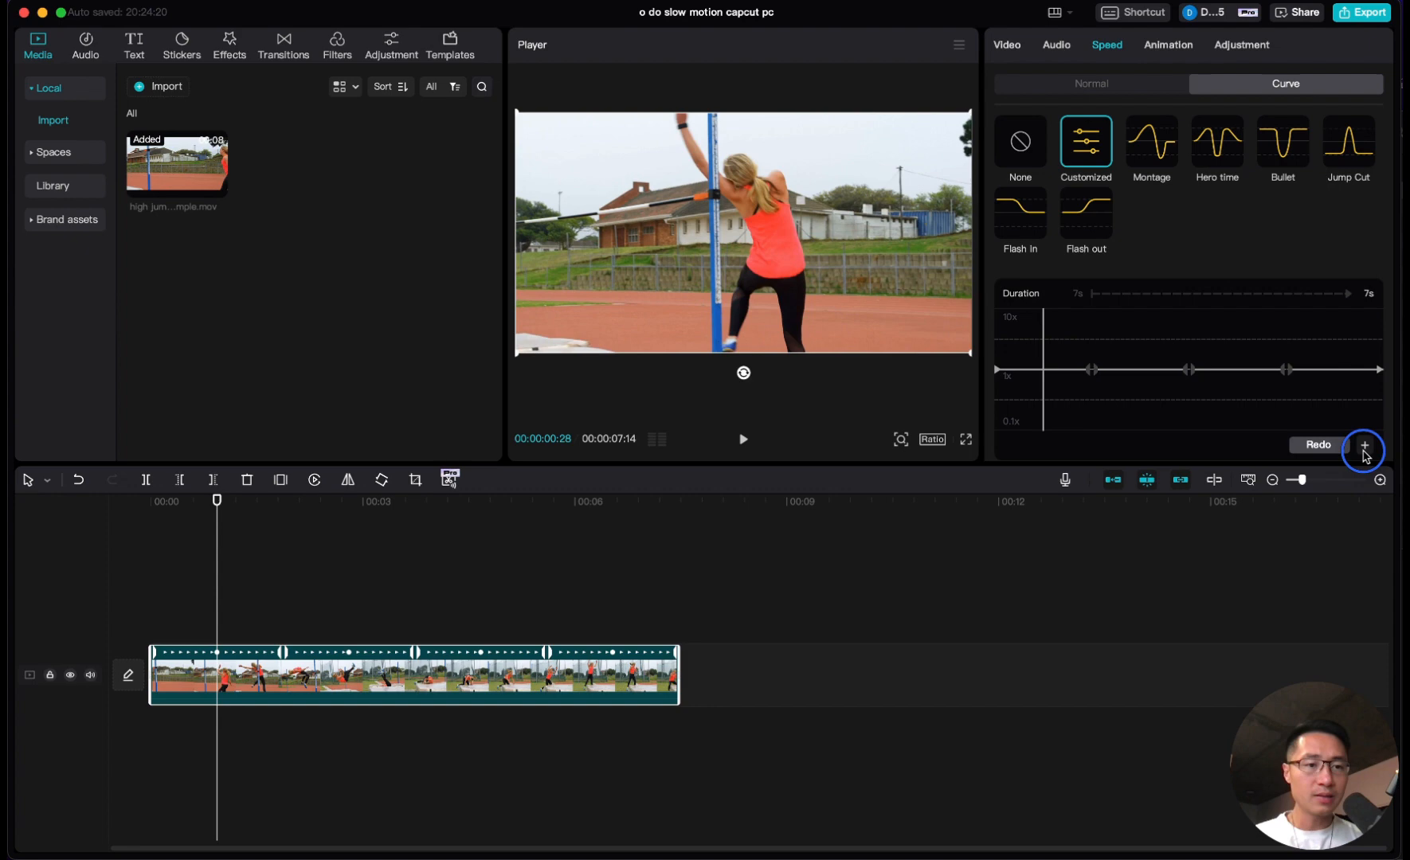
click(743, 440)
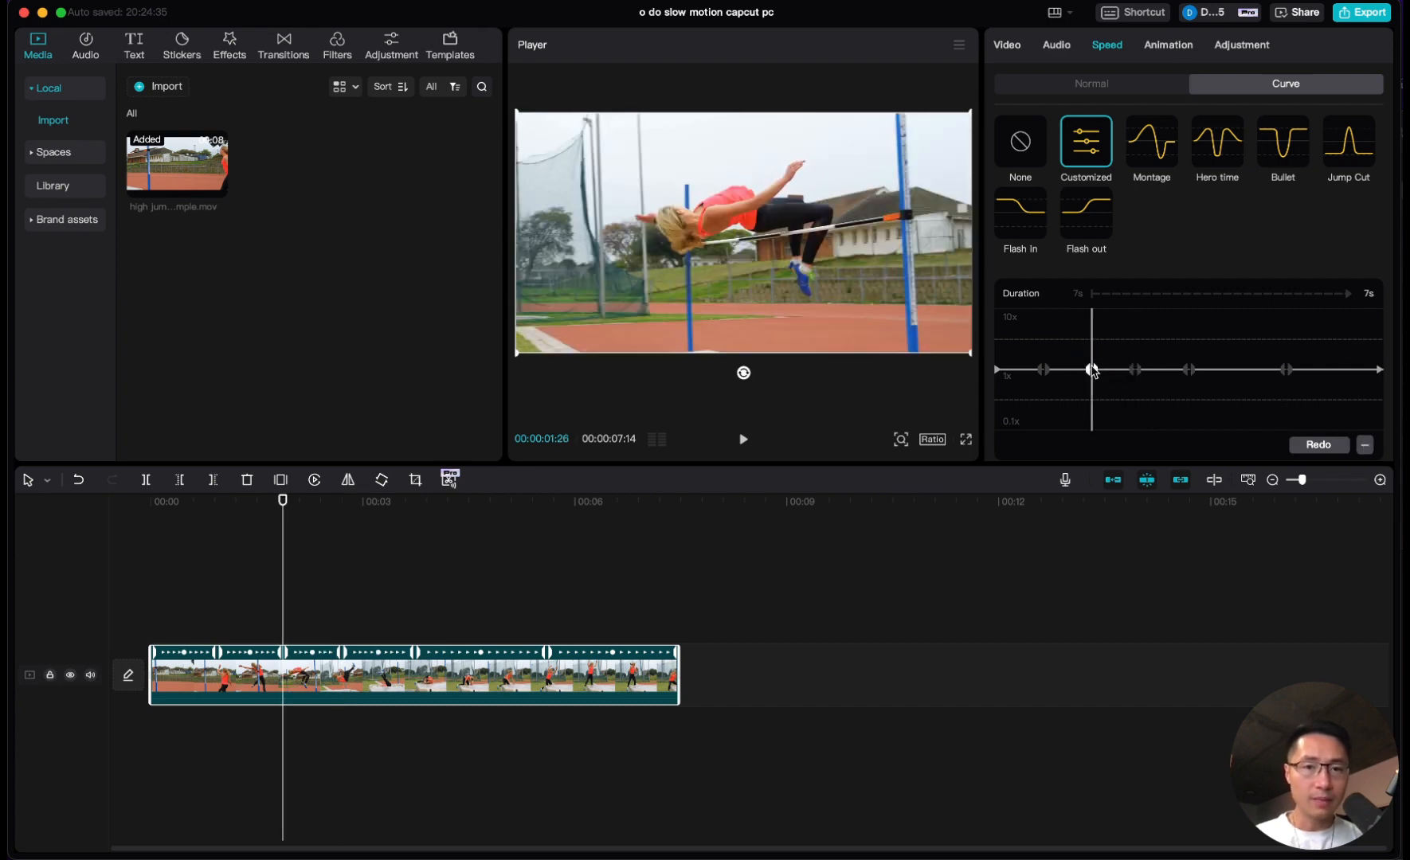
Drag the new curve point toward 0.1x, then raise it so the clip runs 00:00:08:01.
drag(1091, 370, 1090, 435)
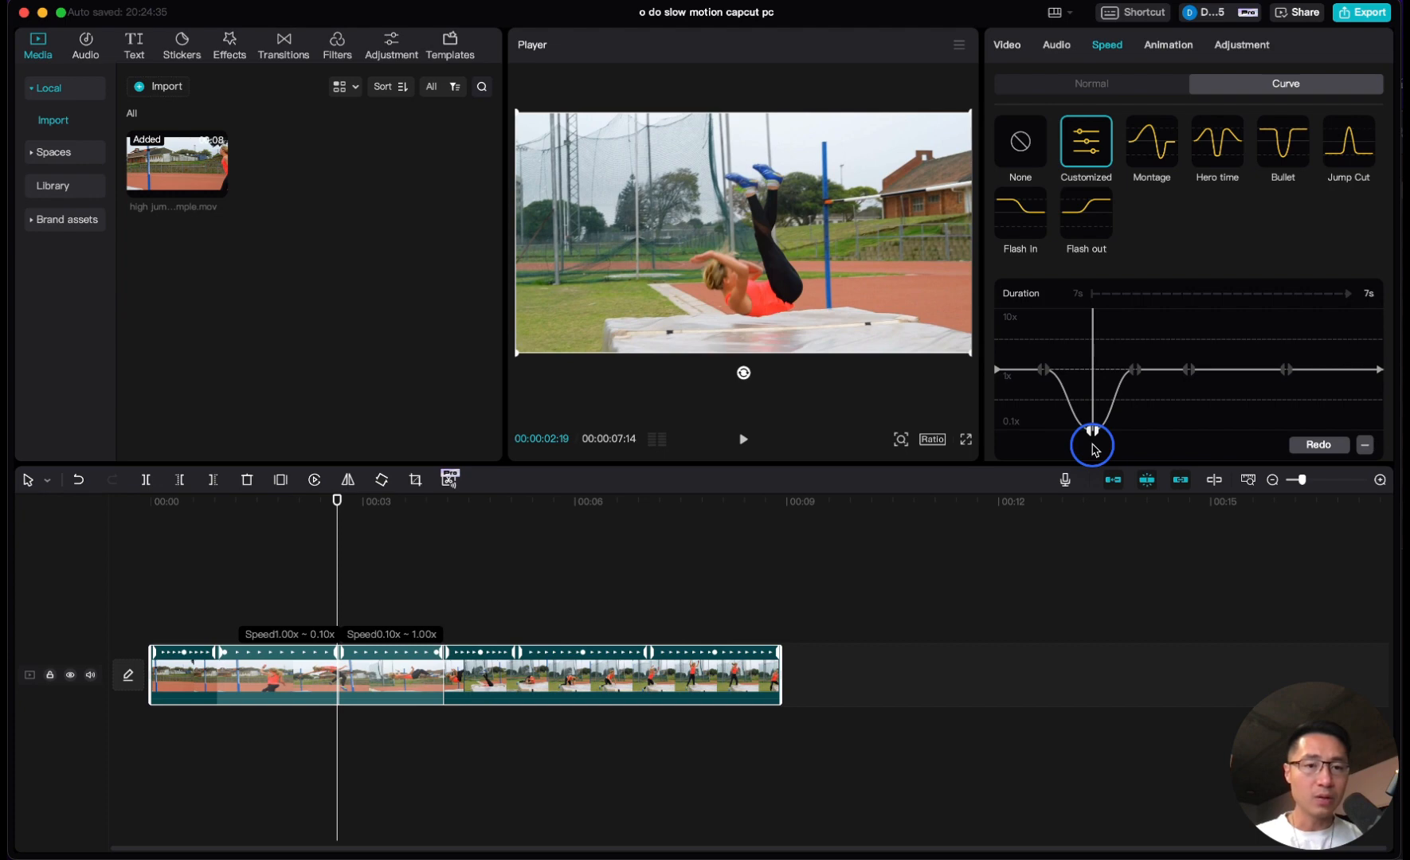
drag(1091, 445, 1091, 429)
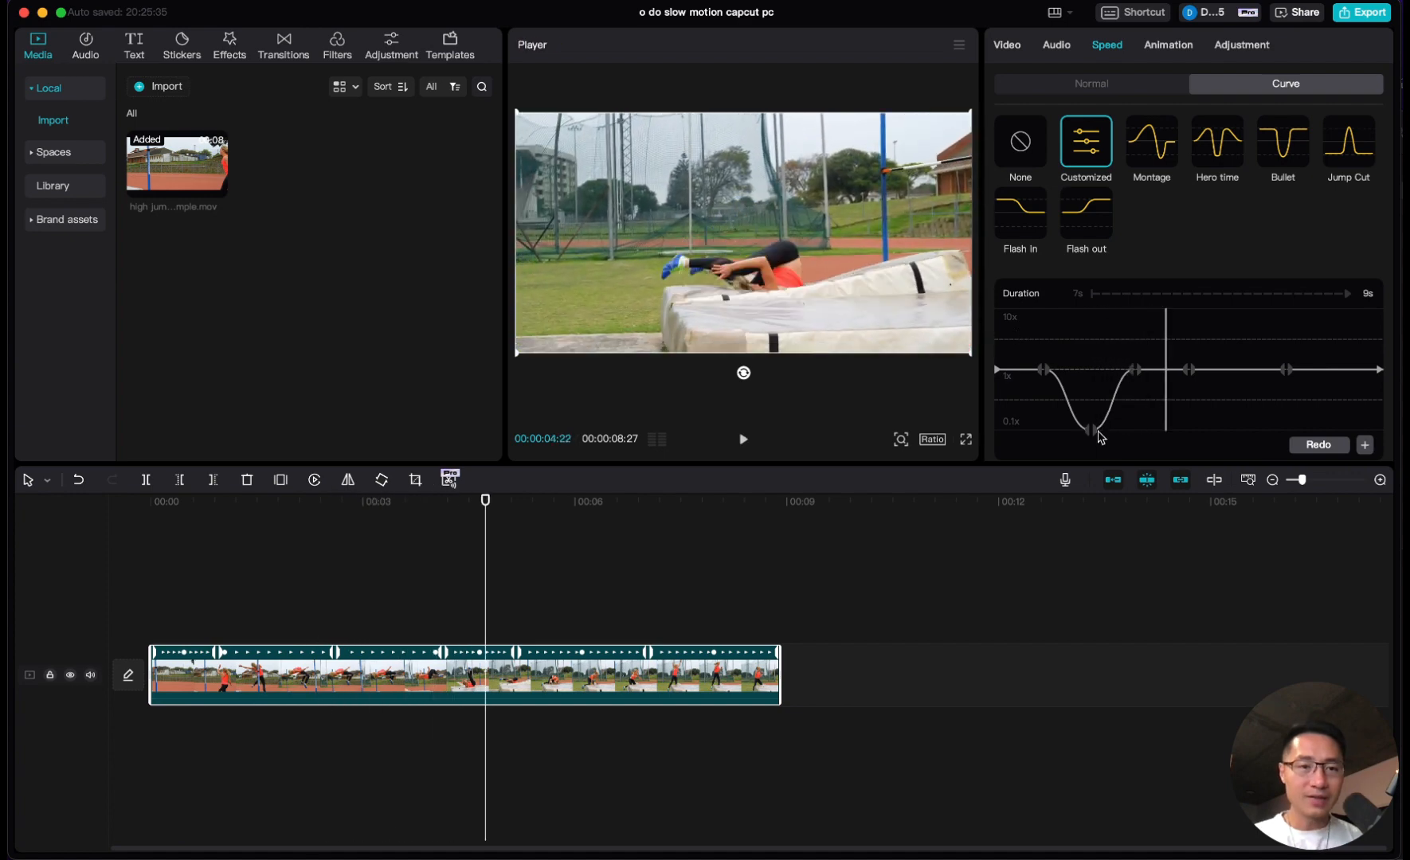
drag(1089, 429, 1089, 418)
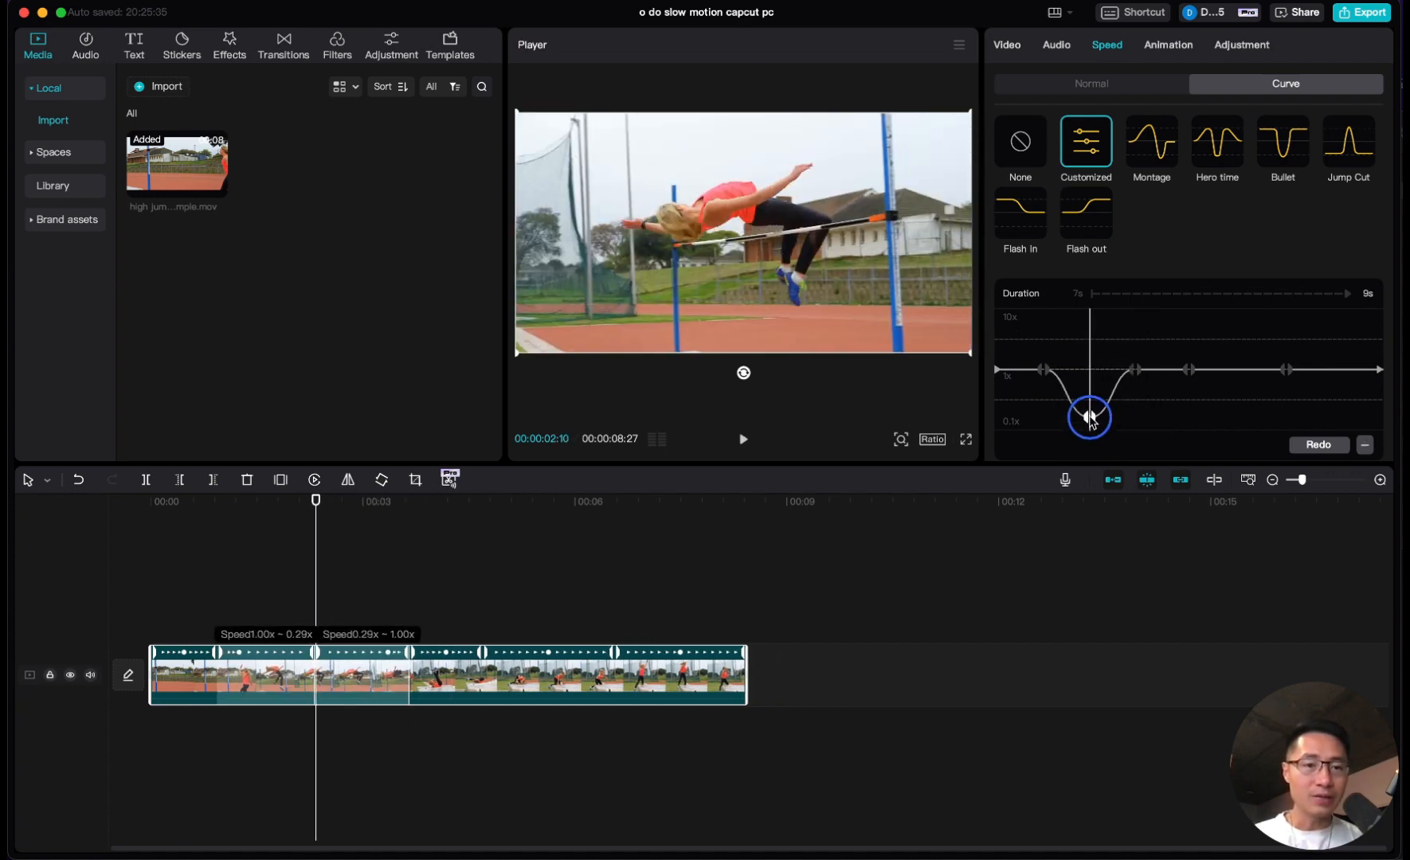
drag(1089, 417, 1089, 404)
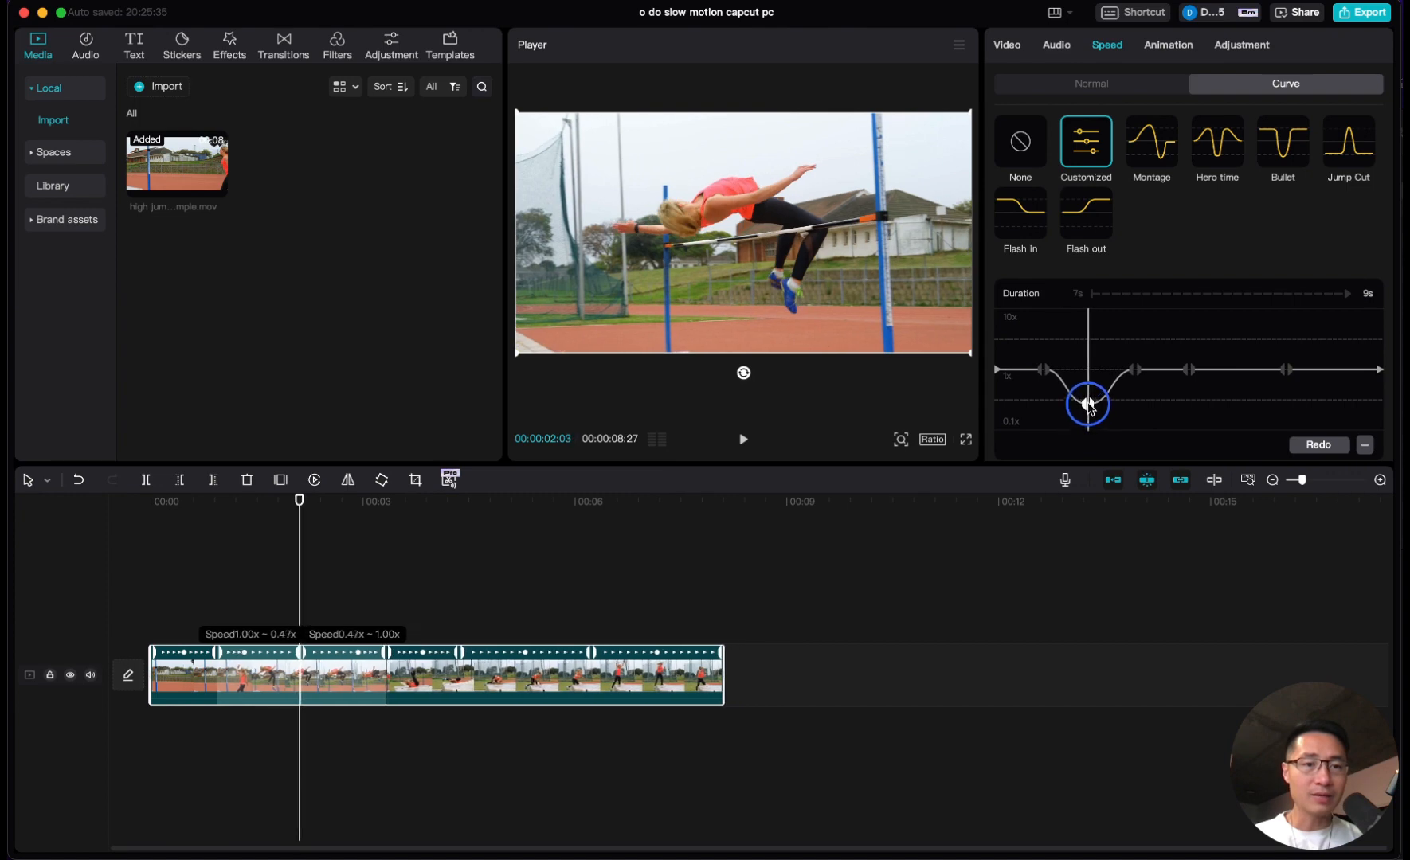
drag(1085, 405, 1085, 401)
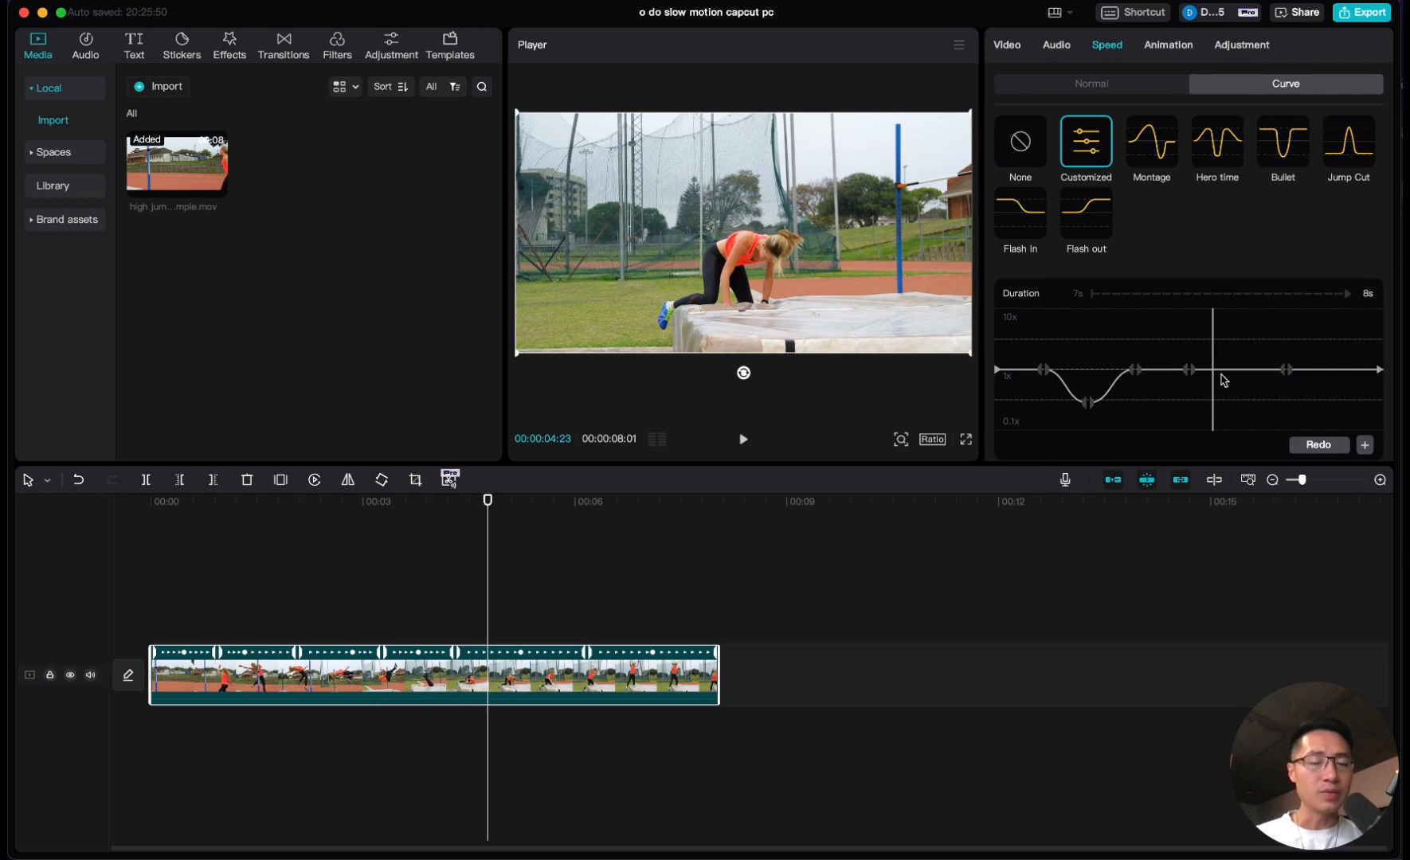
mouse_move(1215, 333)
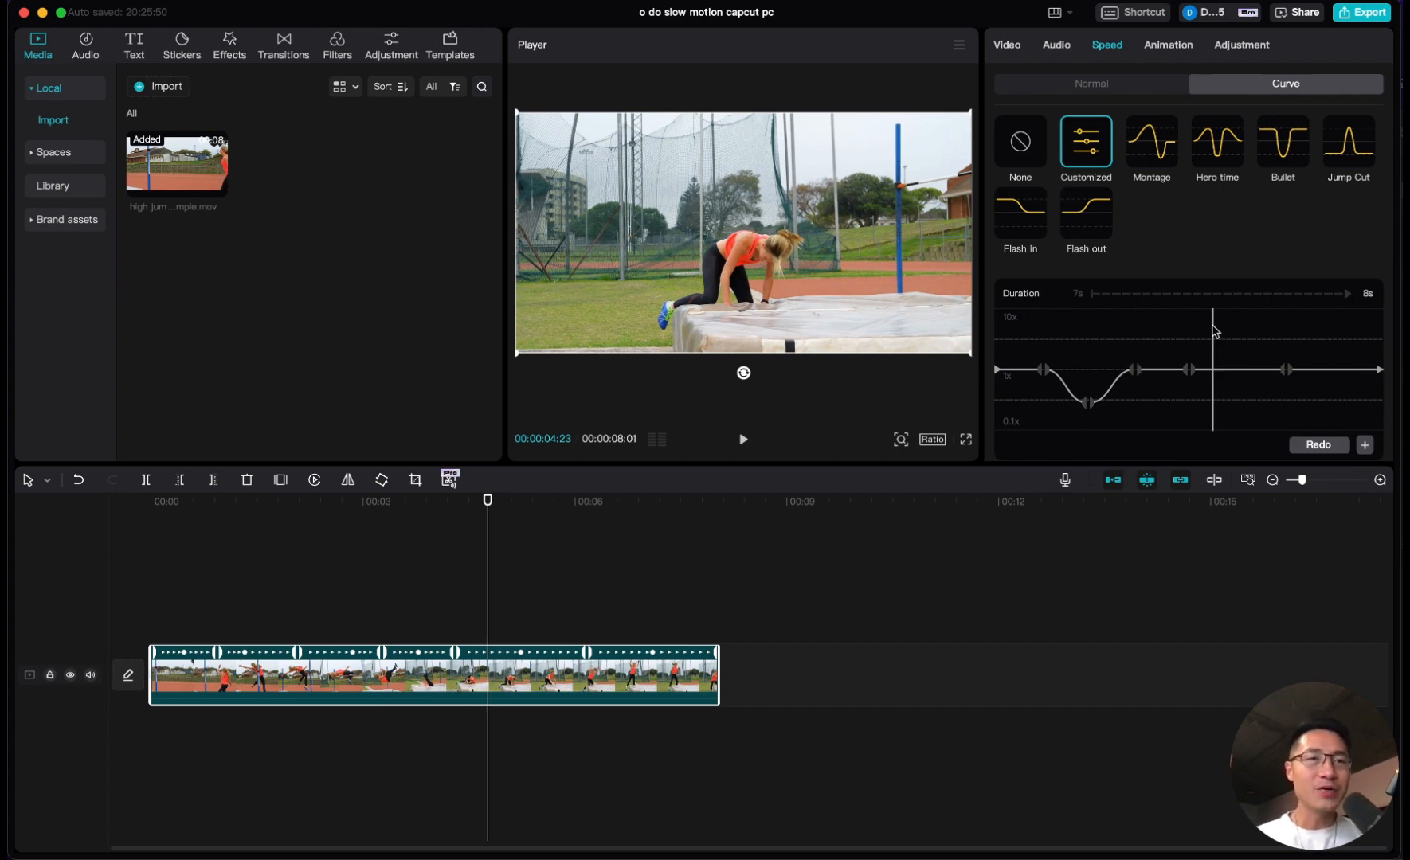